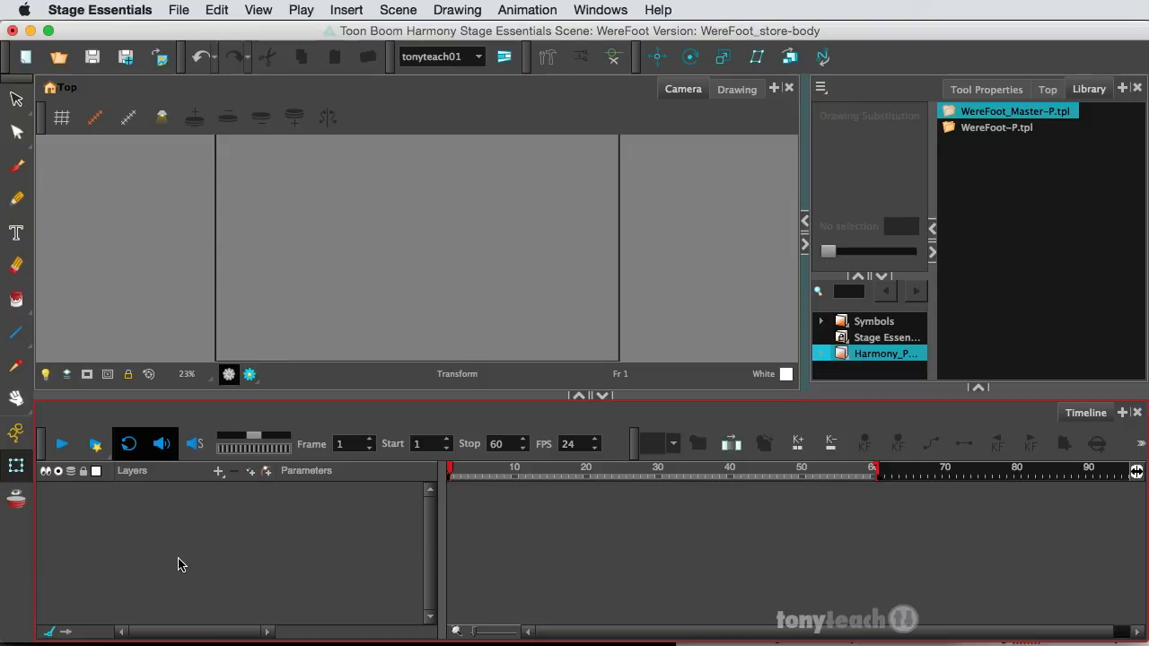
mouse_move(413, 540)
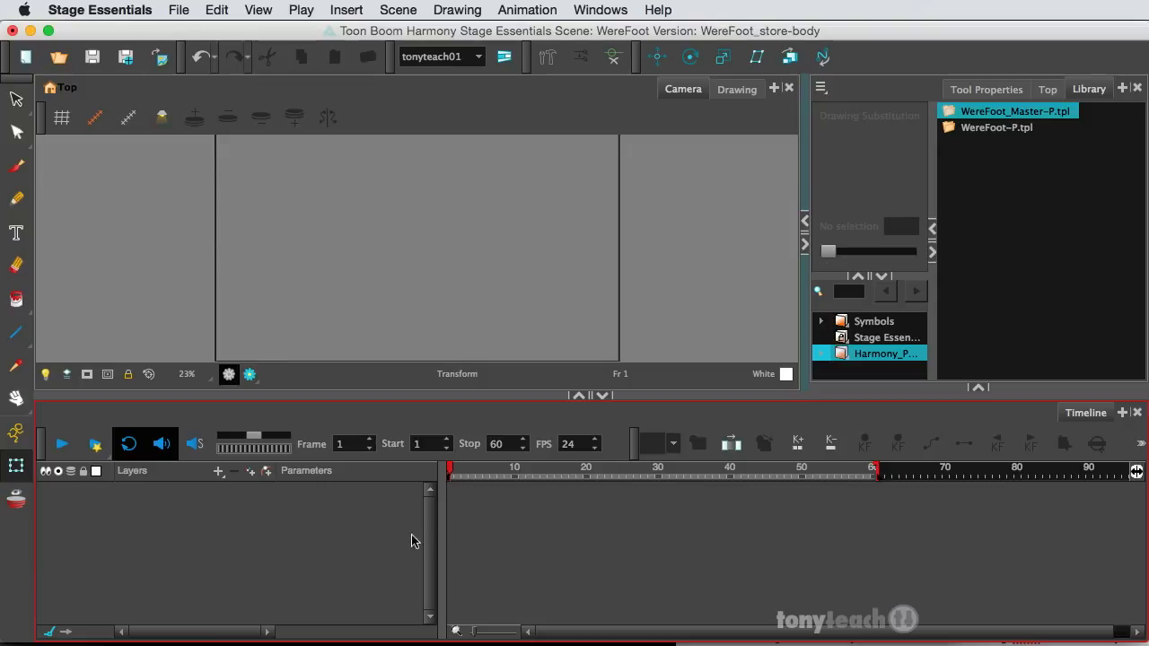
mouse_move(652, 444)
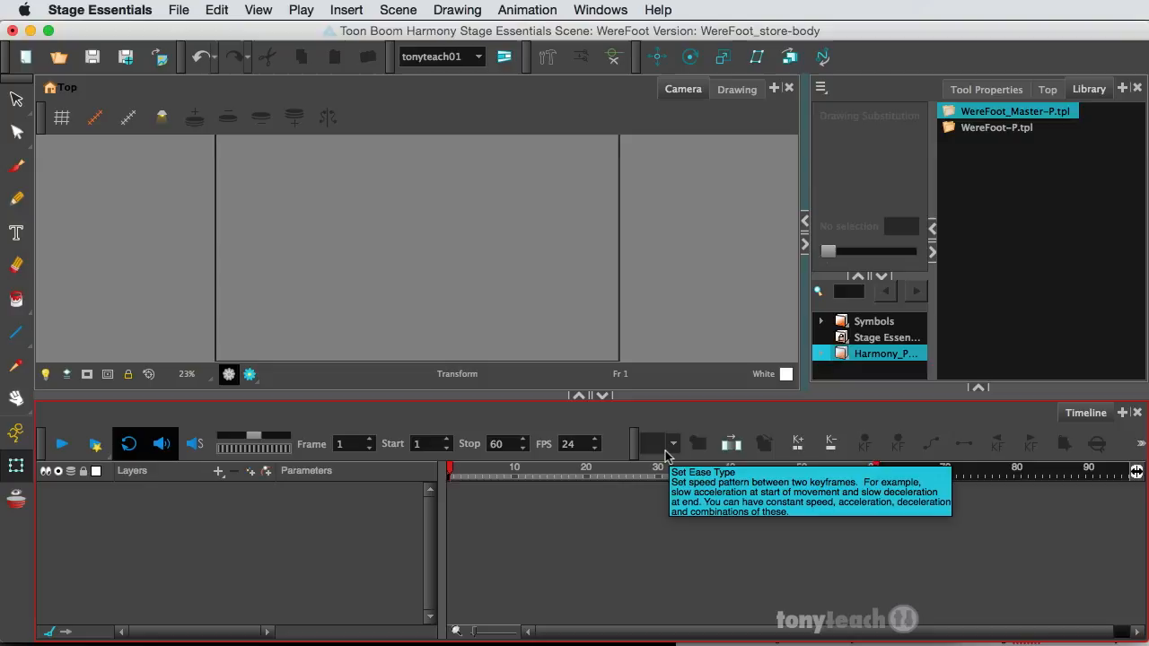
mouse_move(474, 520)
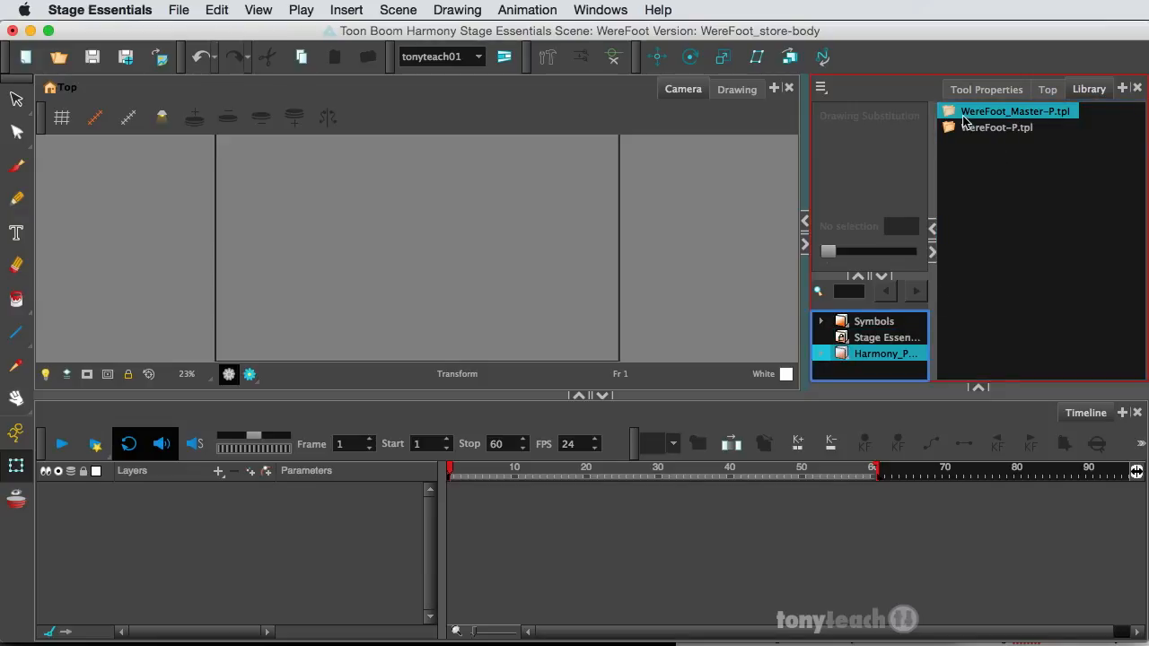
Place the WereFoot_Master-P.tpl template from the Library into the scene.
left_click(1014, 111)
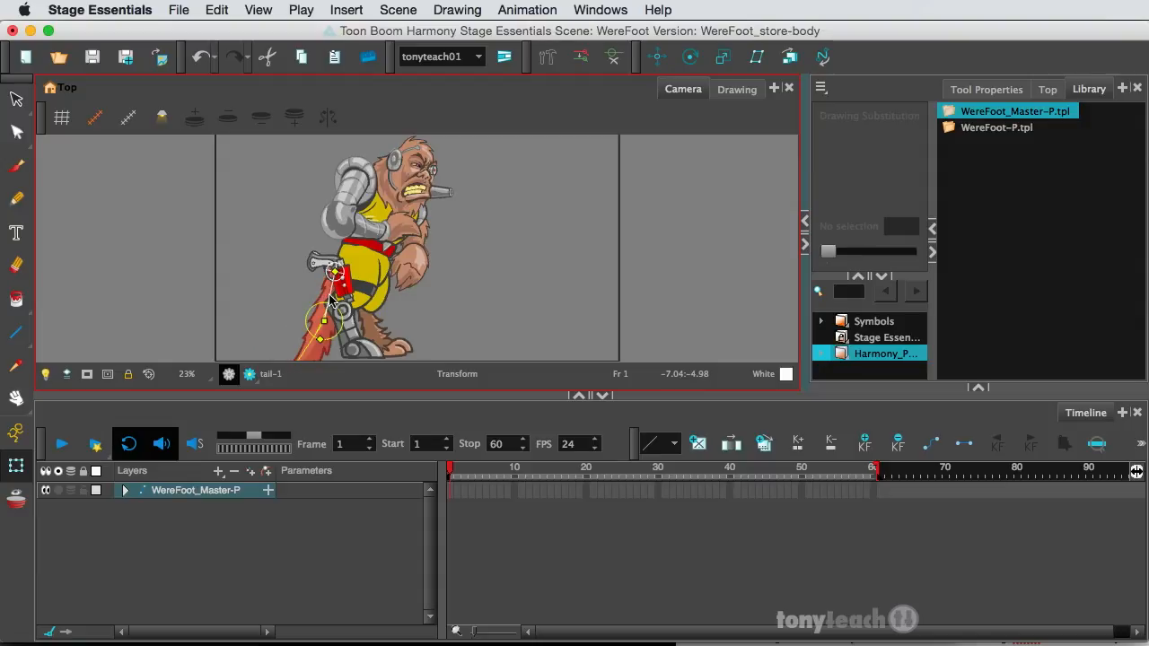
Rotate the tail-1, Leg_robot-1 and Leg_Back-1 pegs so the tail curves and both legs bend.
left_click_drag(337, 273, 309, 315)
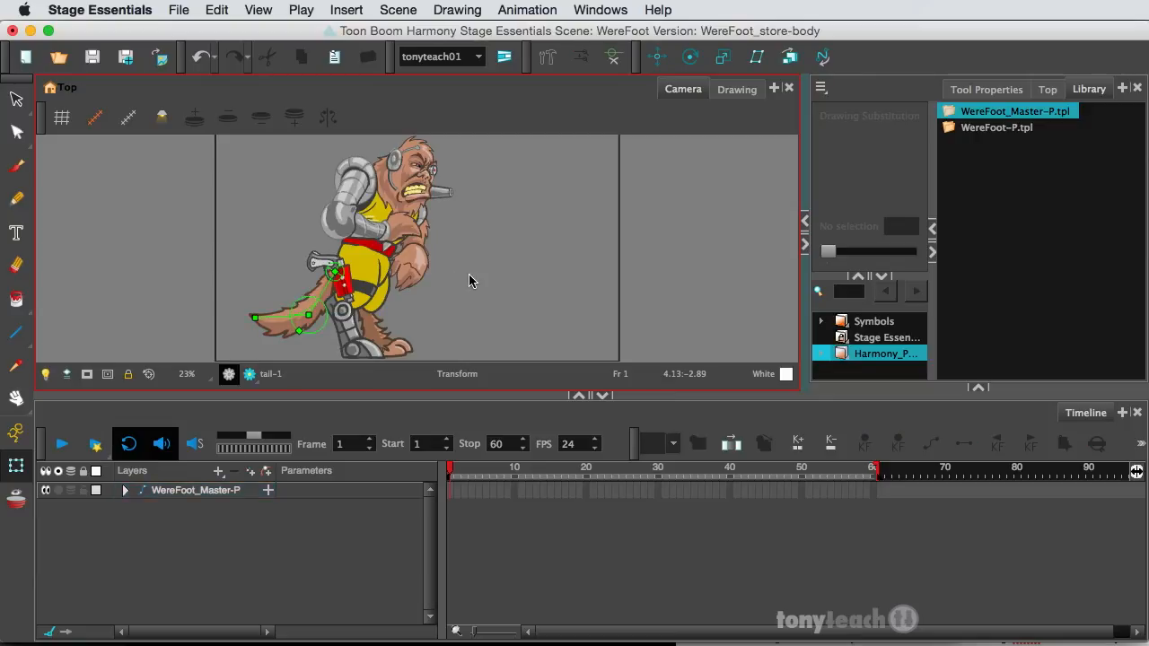
mouse_move(431, 169)
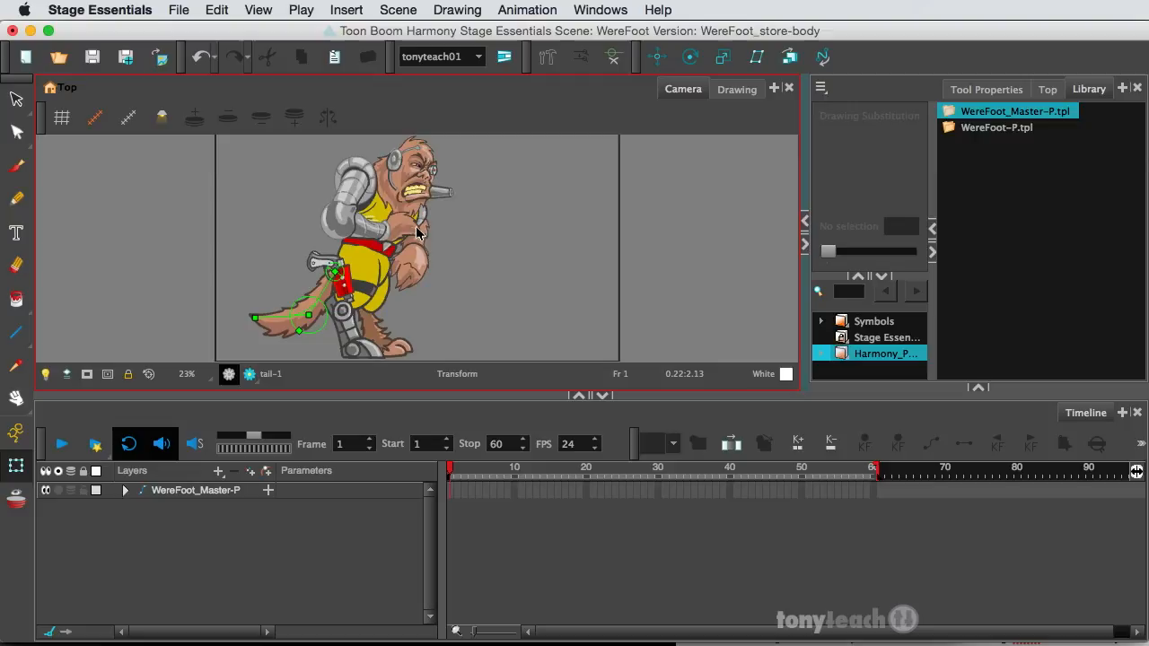
mouse_move(392, 298)
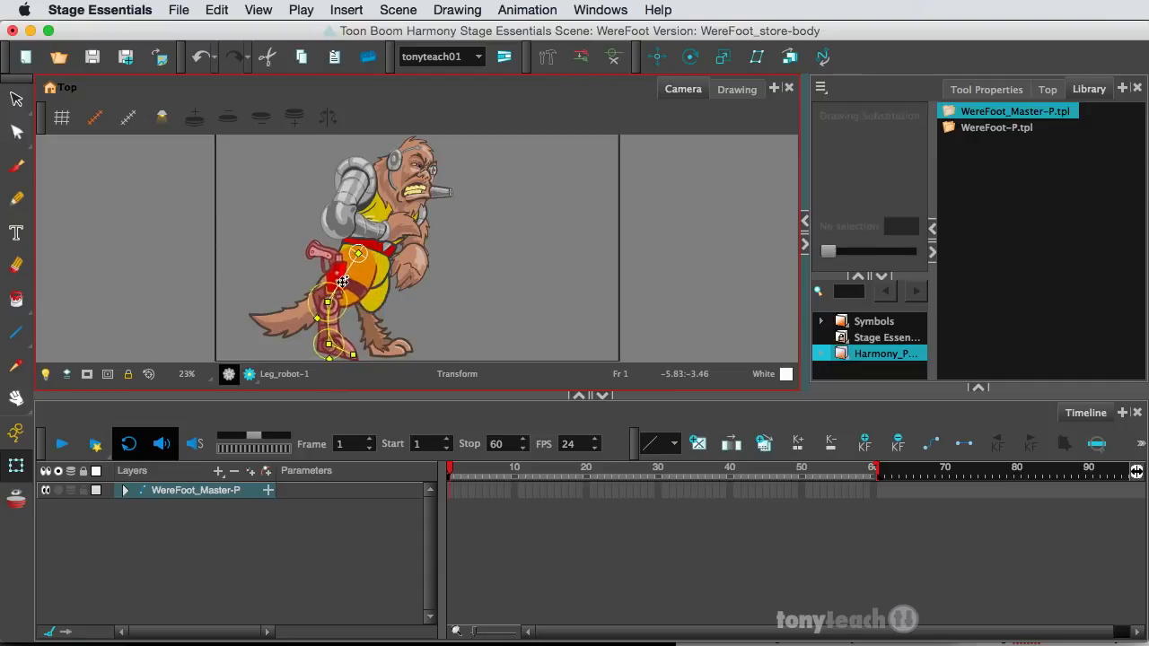
left_click_drag(341, 284, 326, 323)
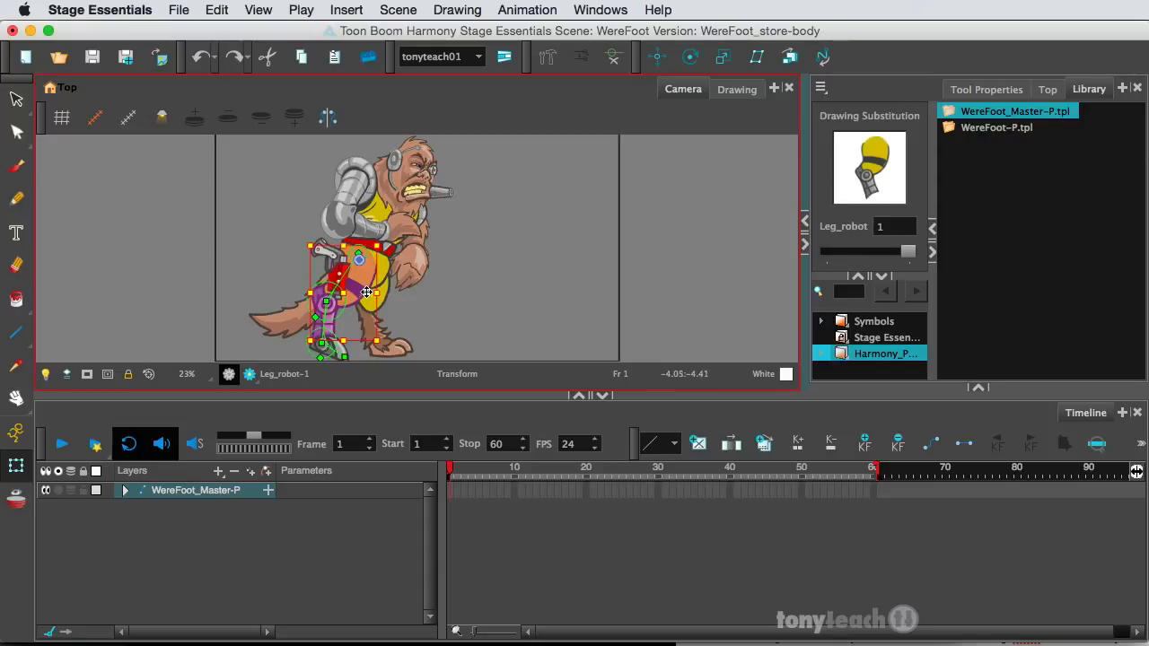
left_click_drag(366, 291, 377, 348)
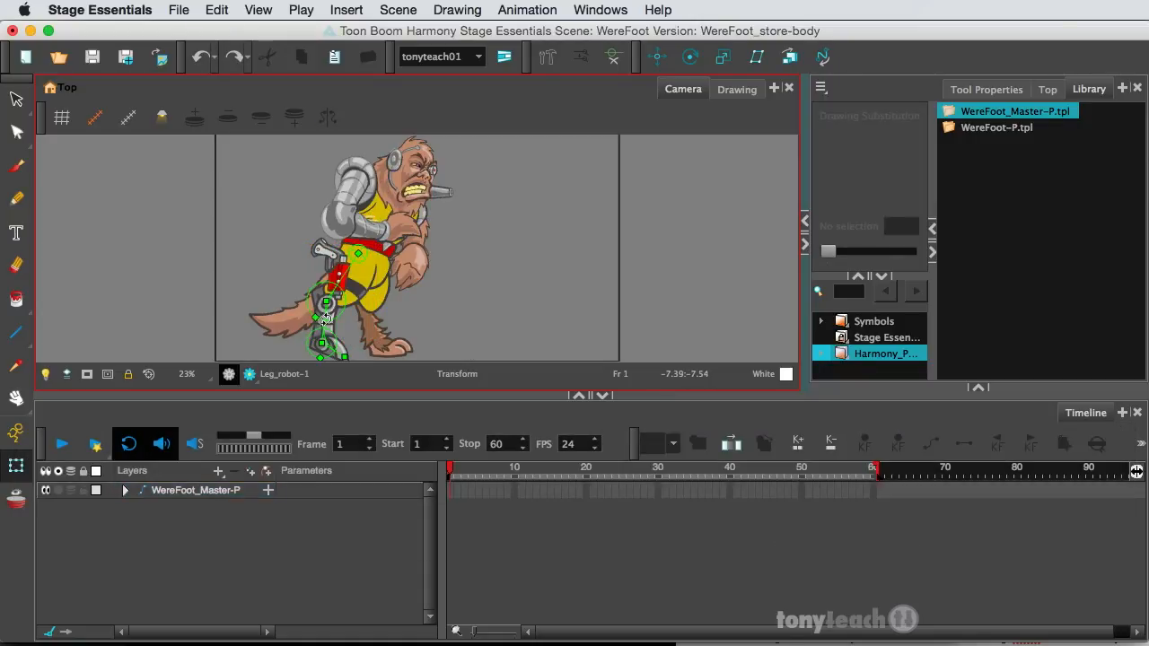
left_click_drag(326, 305, 327, 288)
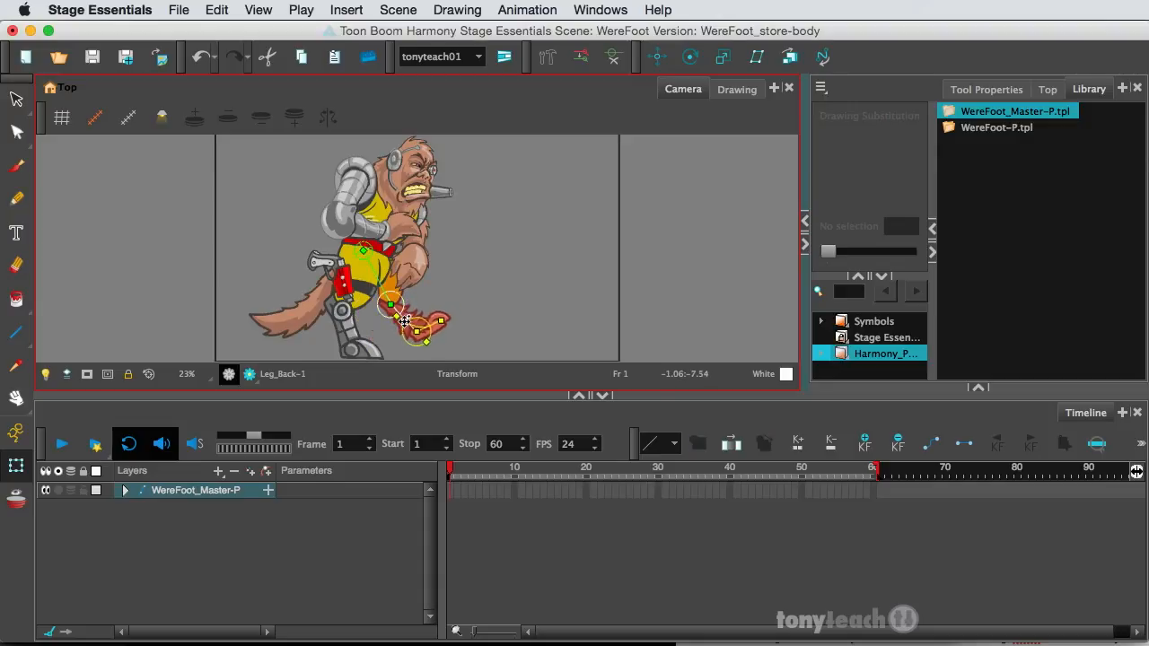
left_click_drag(422, 320, 417, 338)
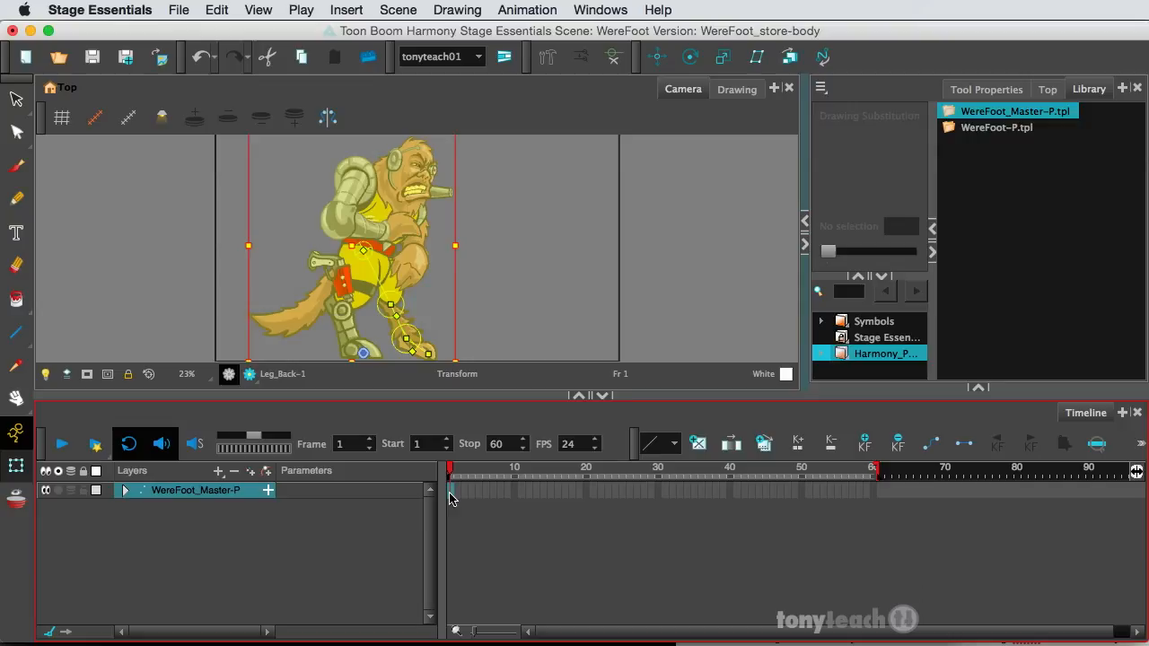
mouse_move(481, 500)
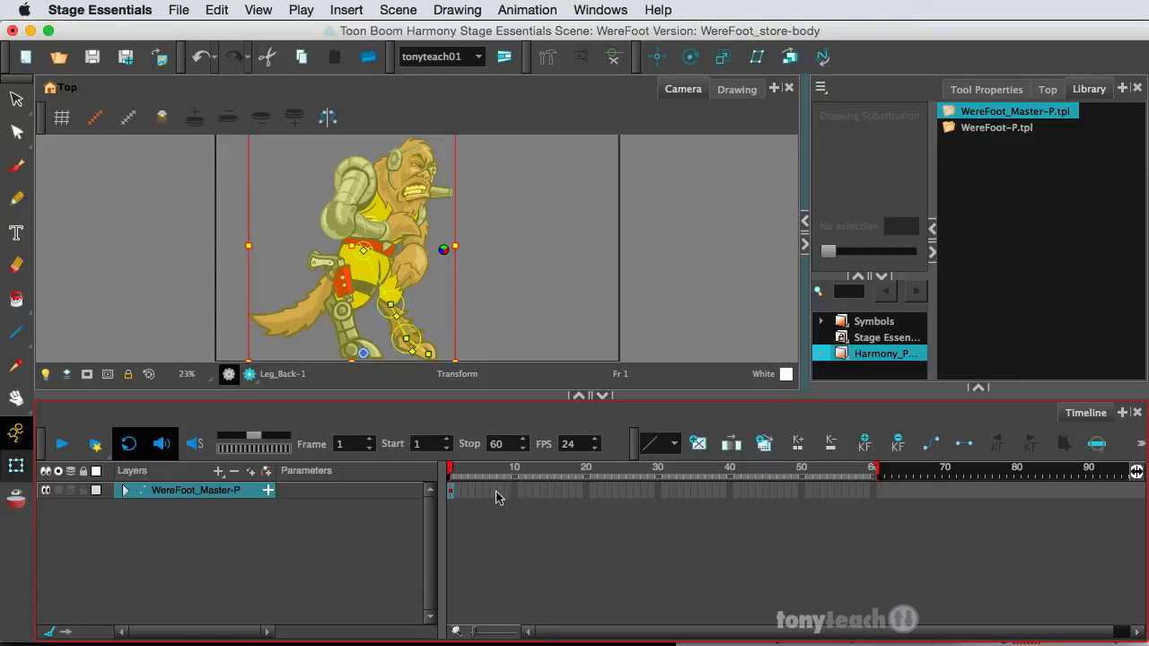
mouse_move(477, 499)
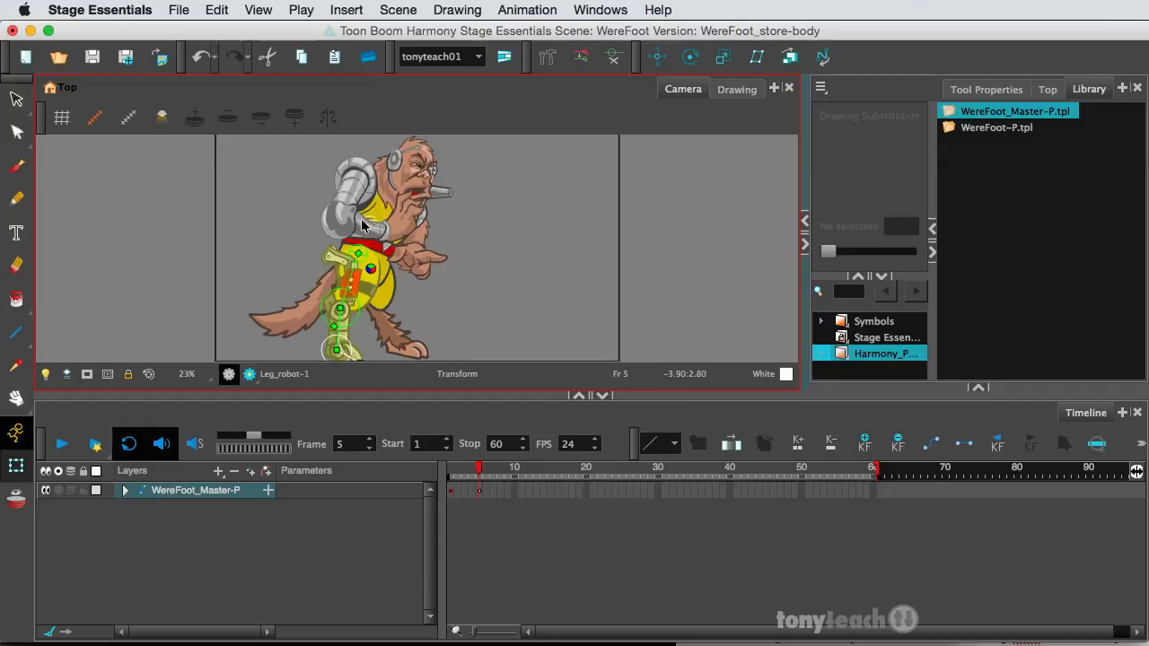
Swing the arm_left-1 peg into a new position at frame 5.
left_click(356, 201)
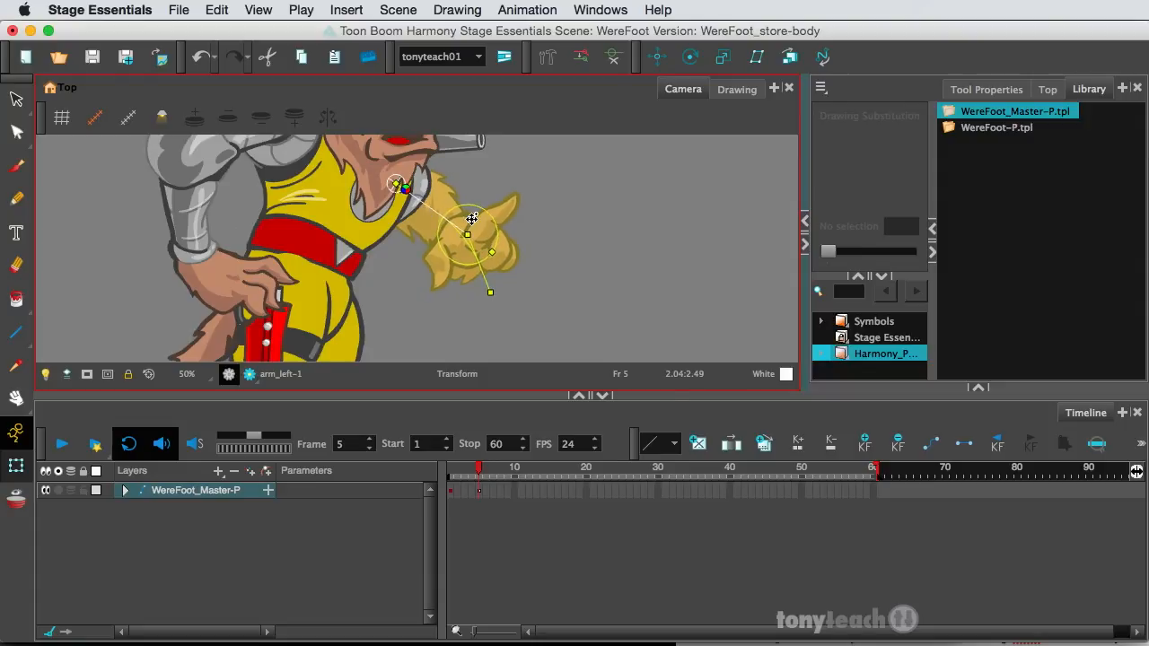
left_click_drag(474, 219, 486, 252)
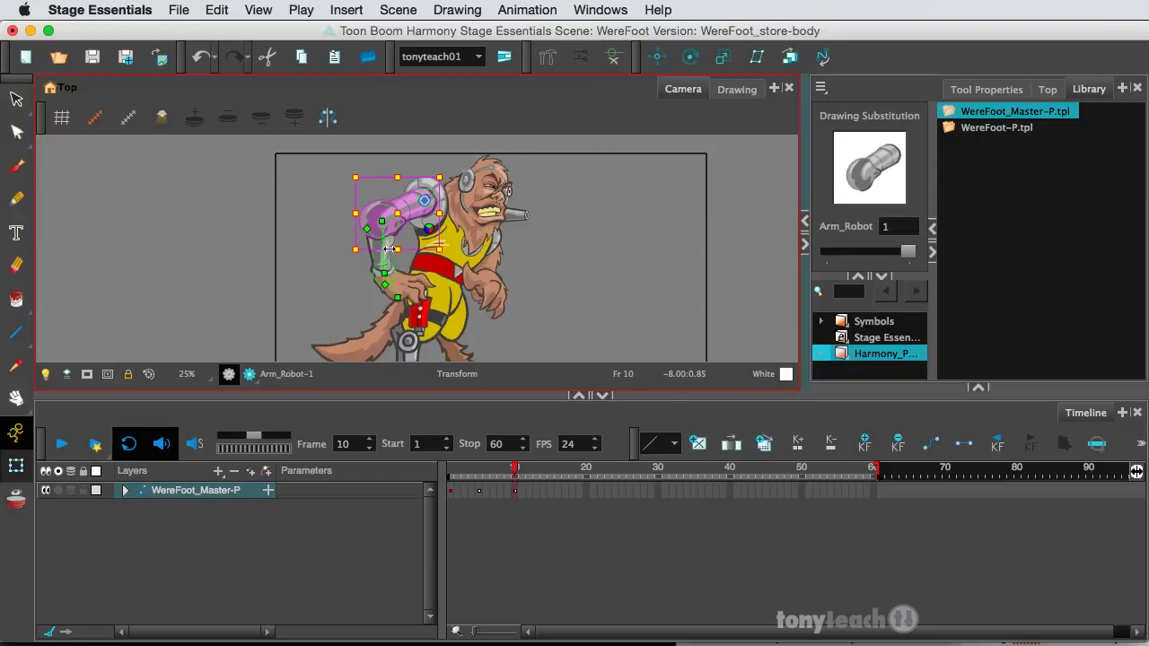
Undo, rotate Arm_Robot-1 down across the body at frame 10, then check it from frame 1.
key("cmd+z")
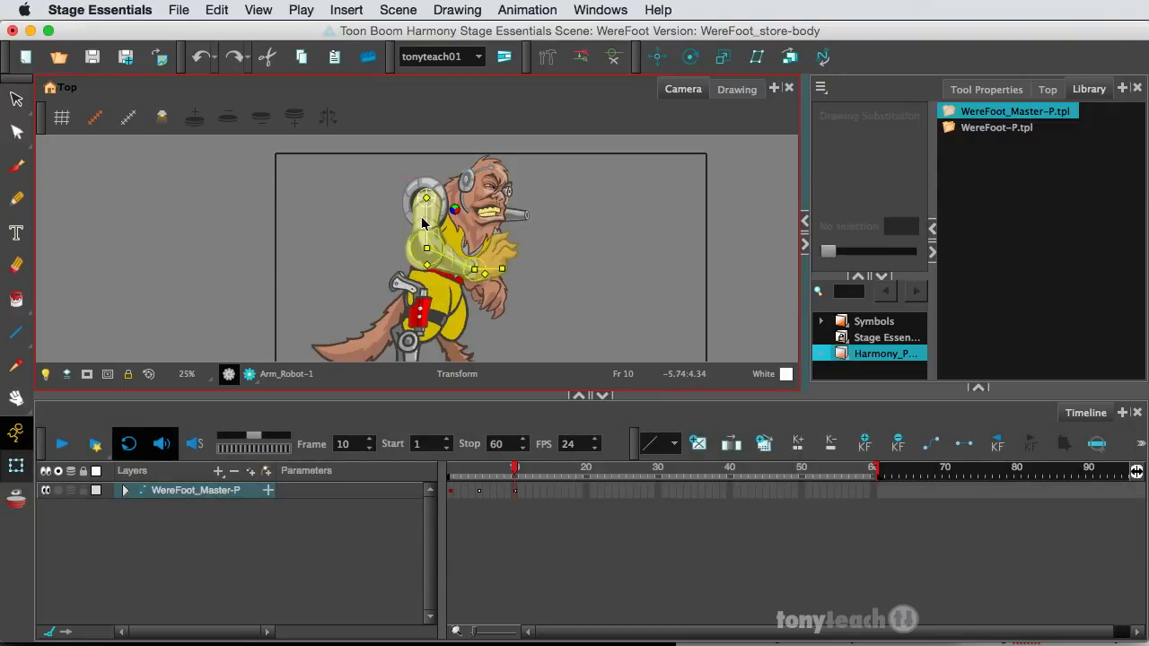
left_click_drag(453, 211, 449, 261)
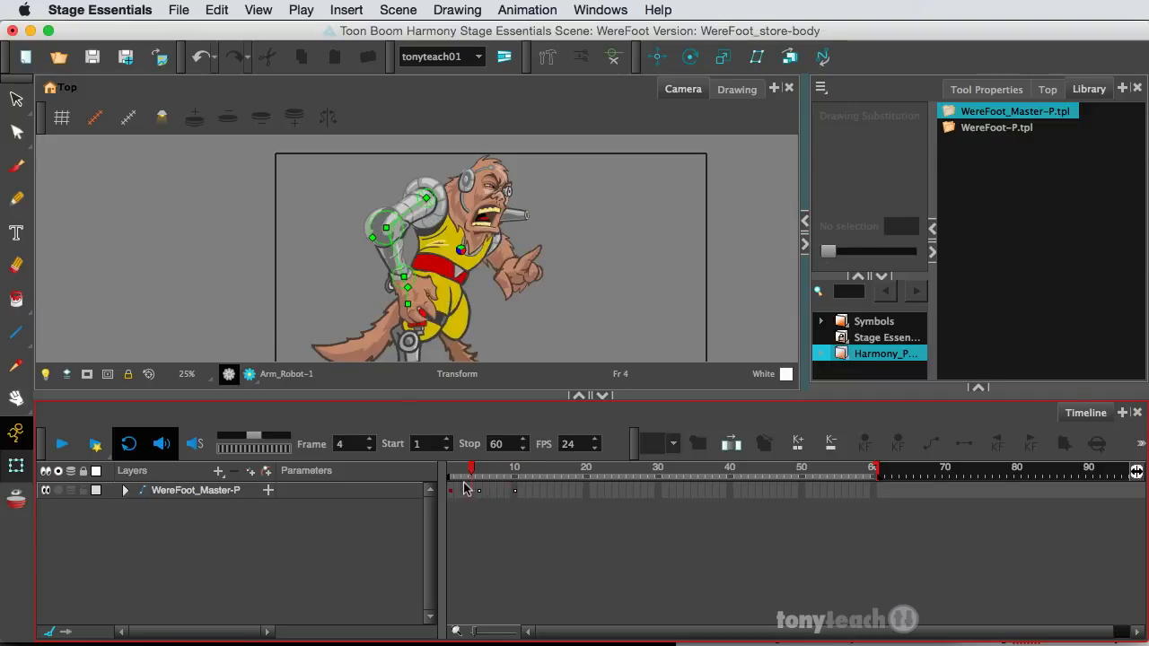
left_click(463, 470)
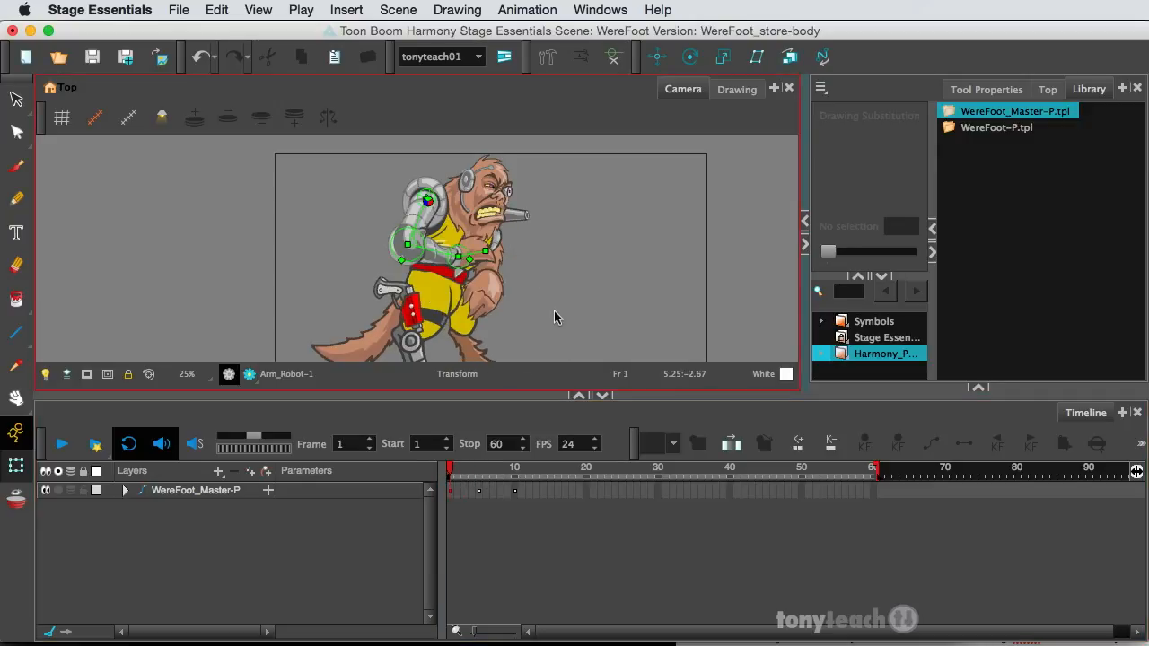
left_click(465, 467)
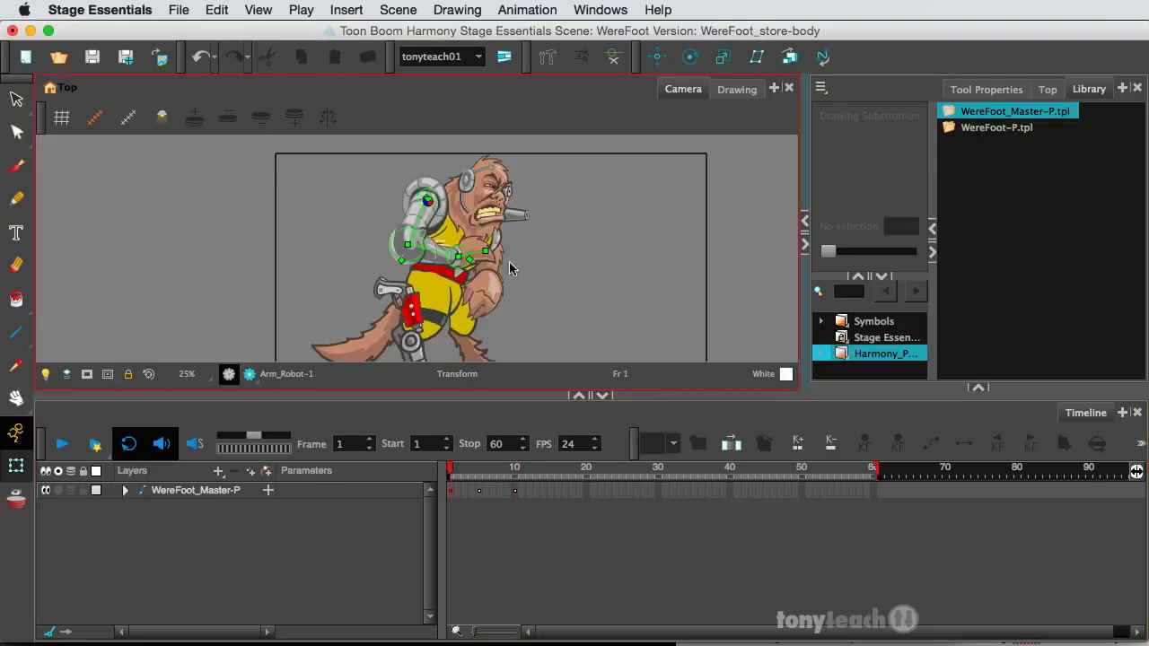
Tip Head-10 back at frame 10, then move to frame 3 for the next head pose.
left_click(484, 188)
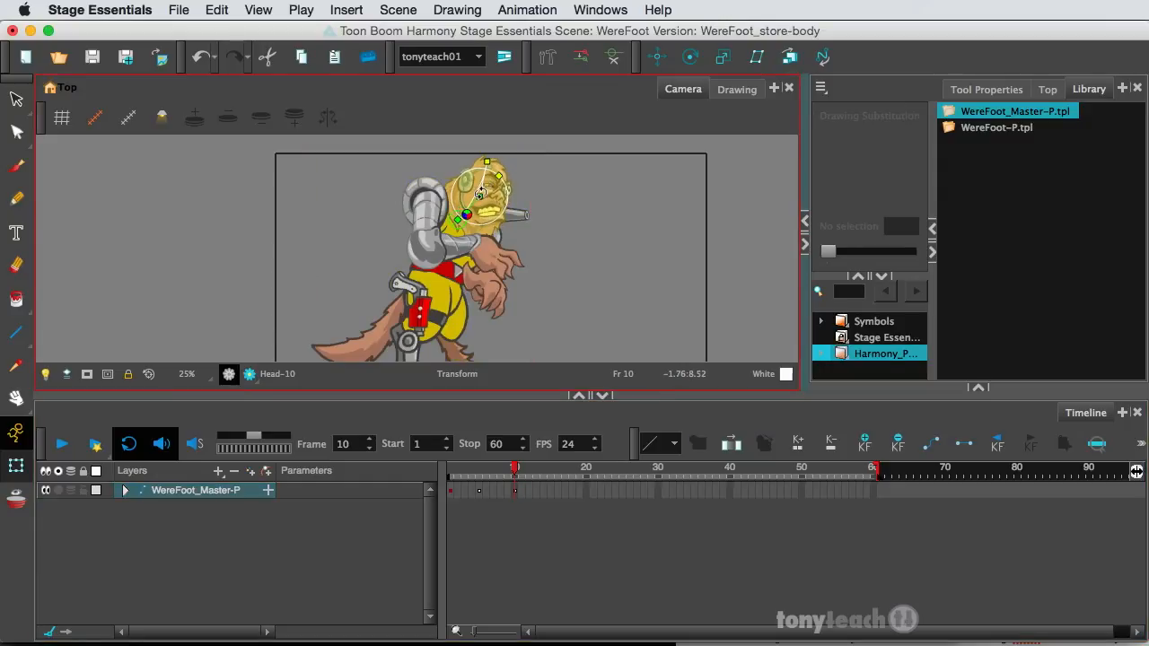
left_click_drag(482, 193, 477, 194)
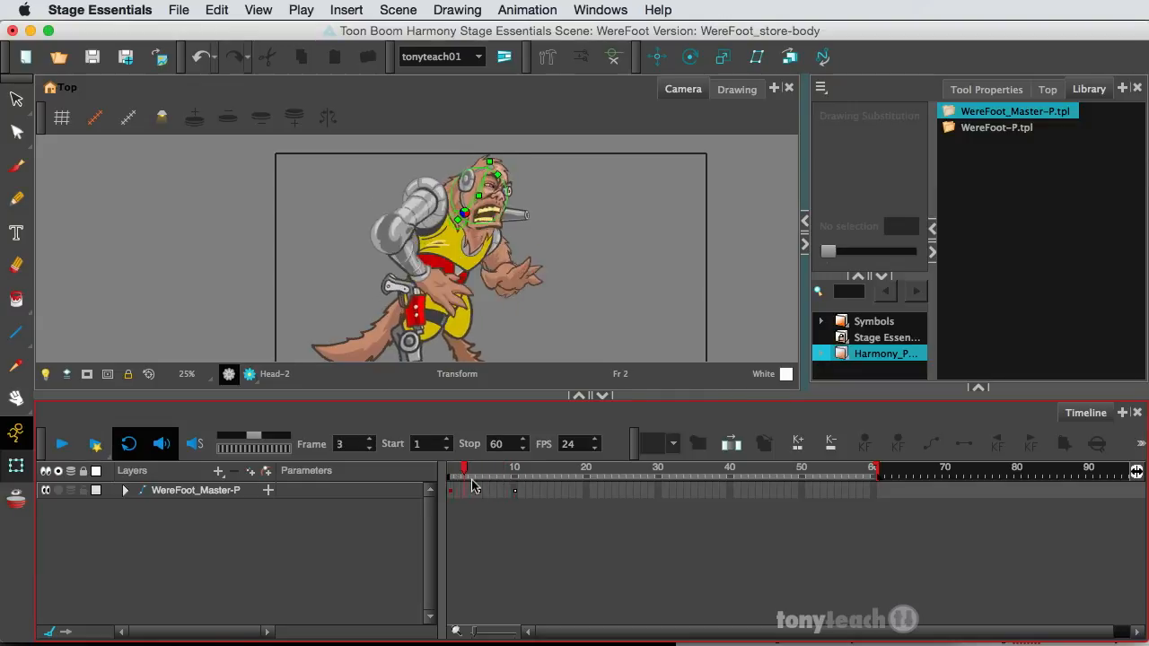
left_click(452, 474)
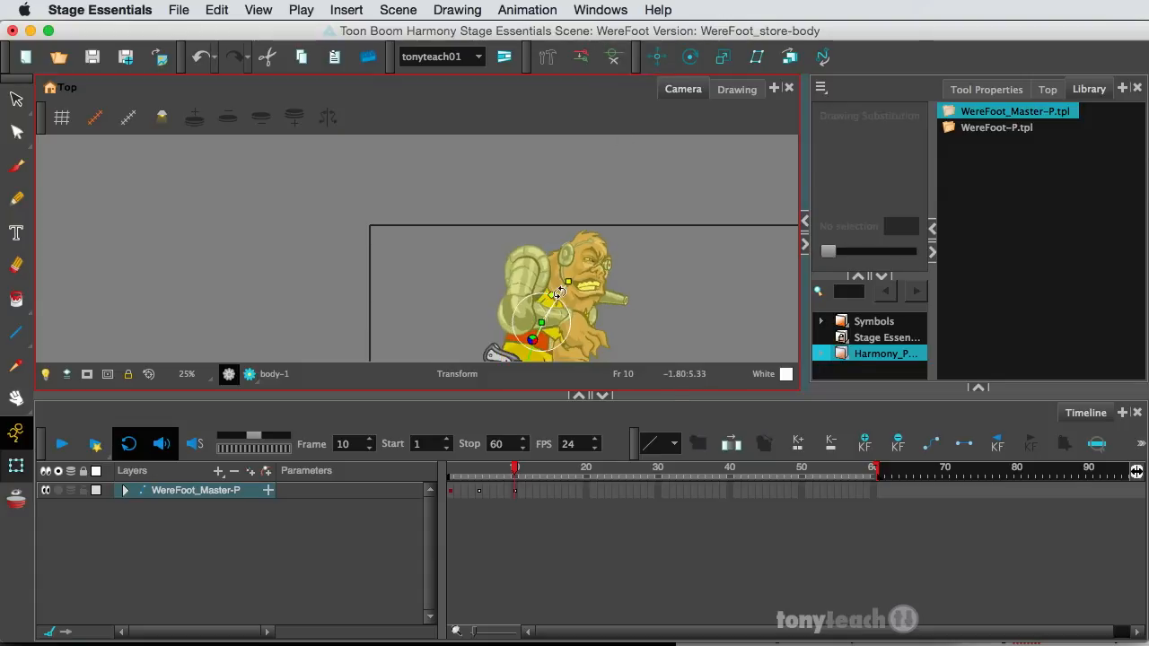
Shift the body-1 peg into a new position at frame 10.
left_click_drag(557, 294, 542, 297)
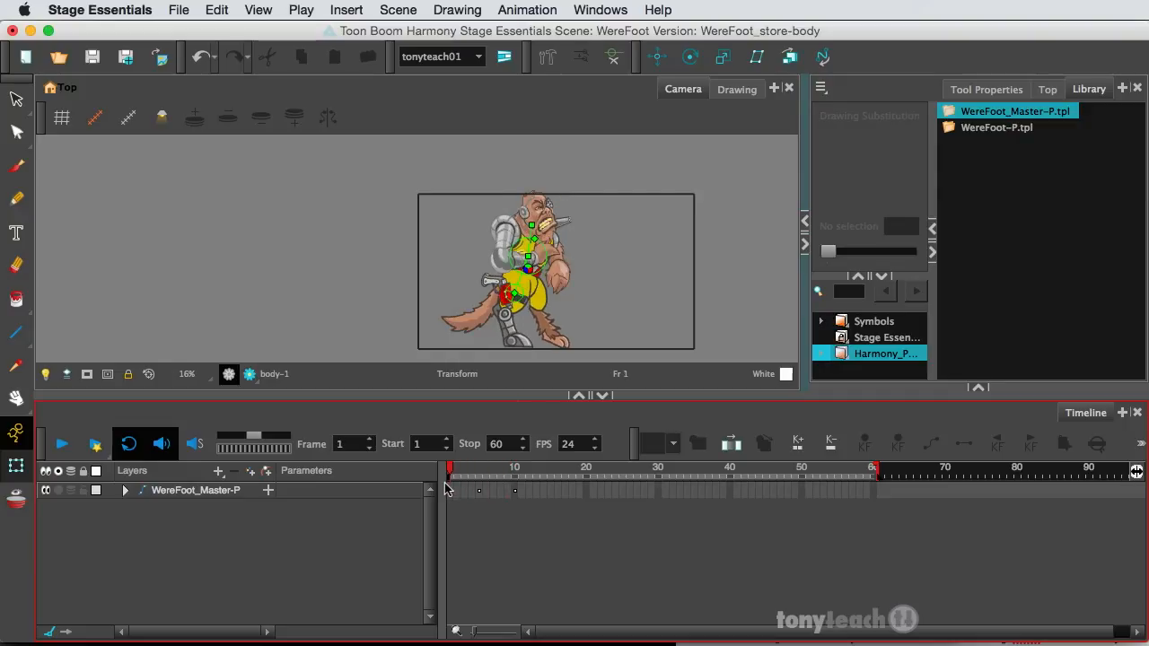
Scrub the walk frames and pick the Foot_rob peg around frame 5.
left_click_drag(451, 467, 485, 466)
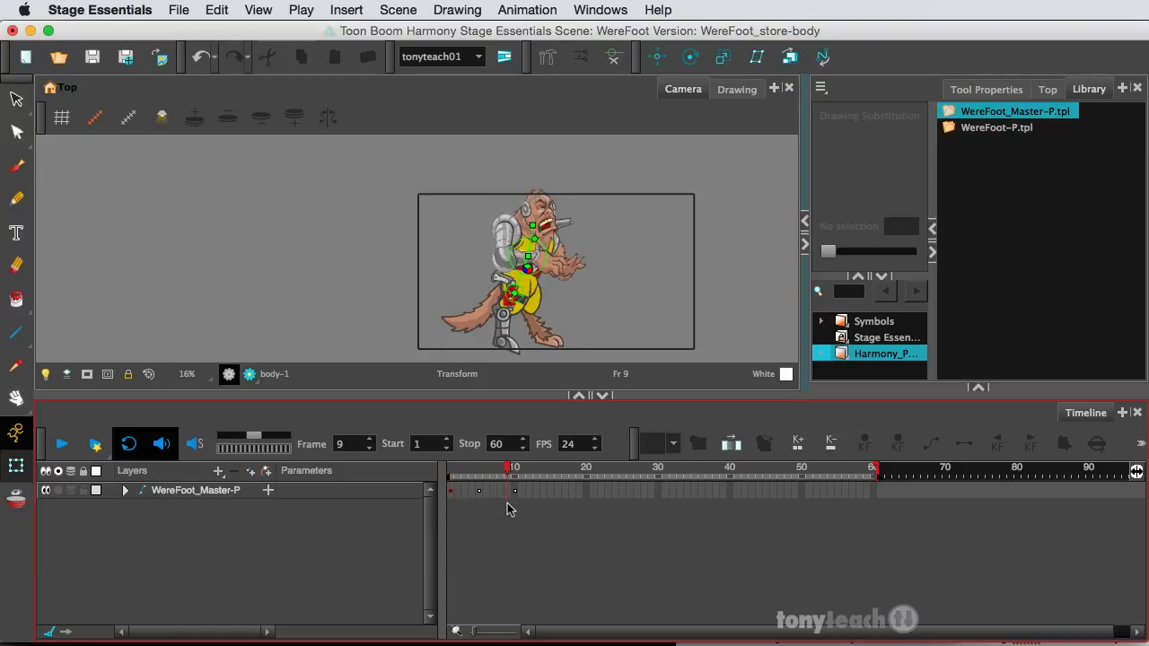
left_click(456, 467)
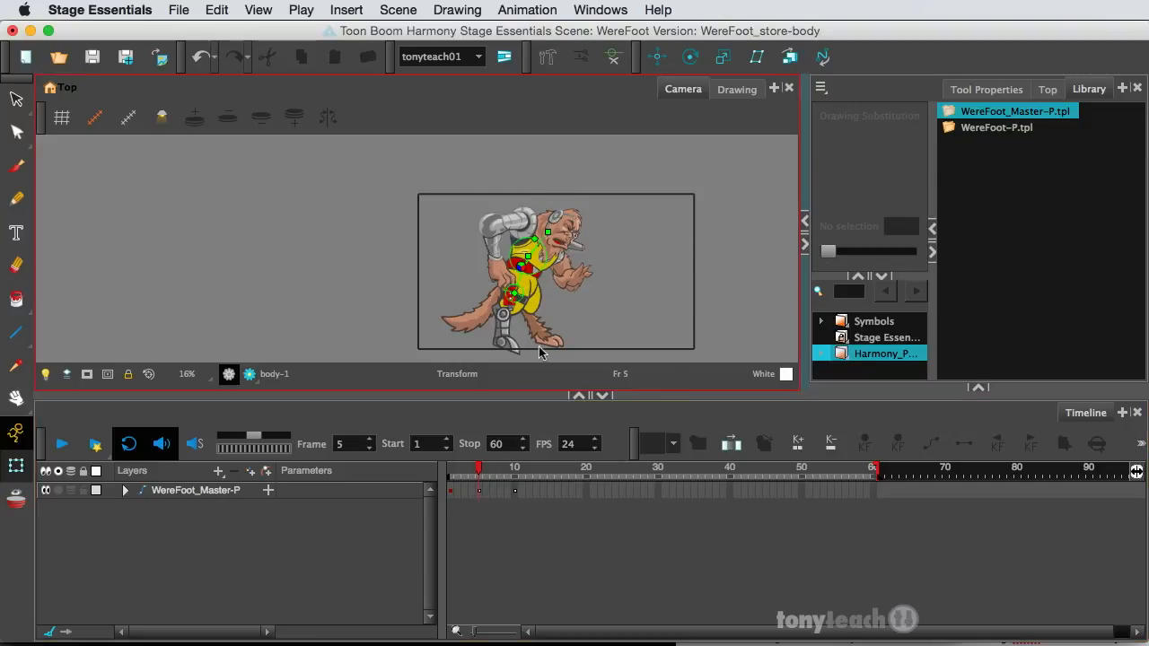
left_click(505, 341)
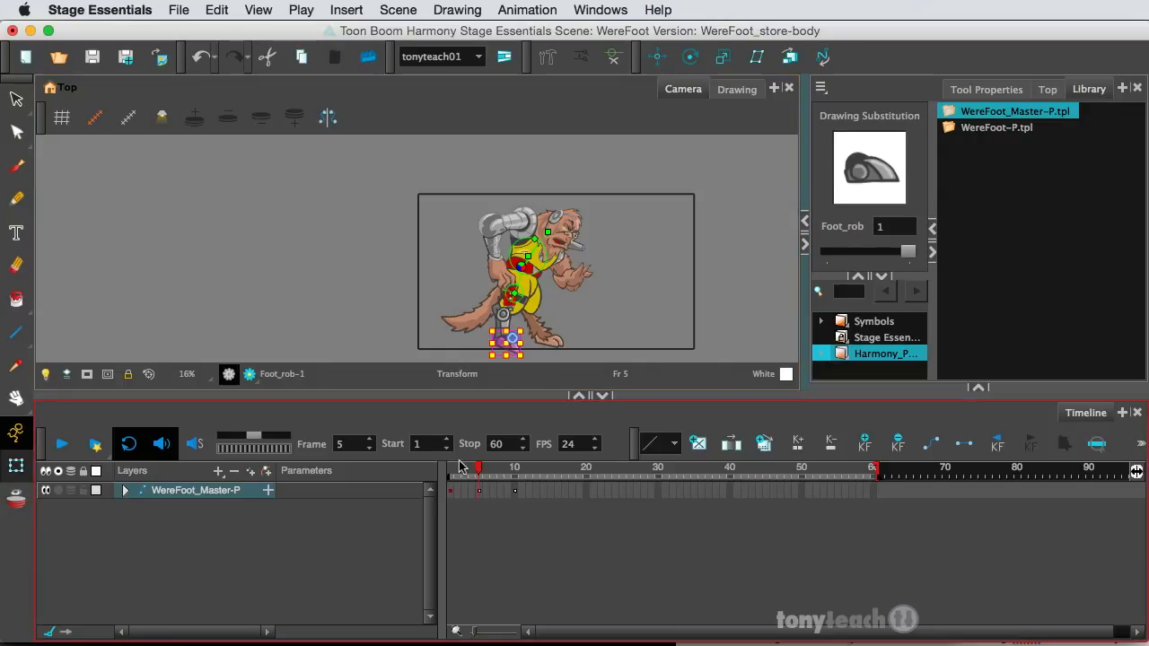
left_click(452, 476)
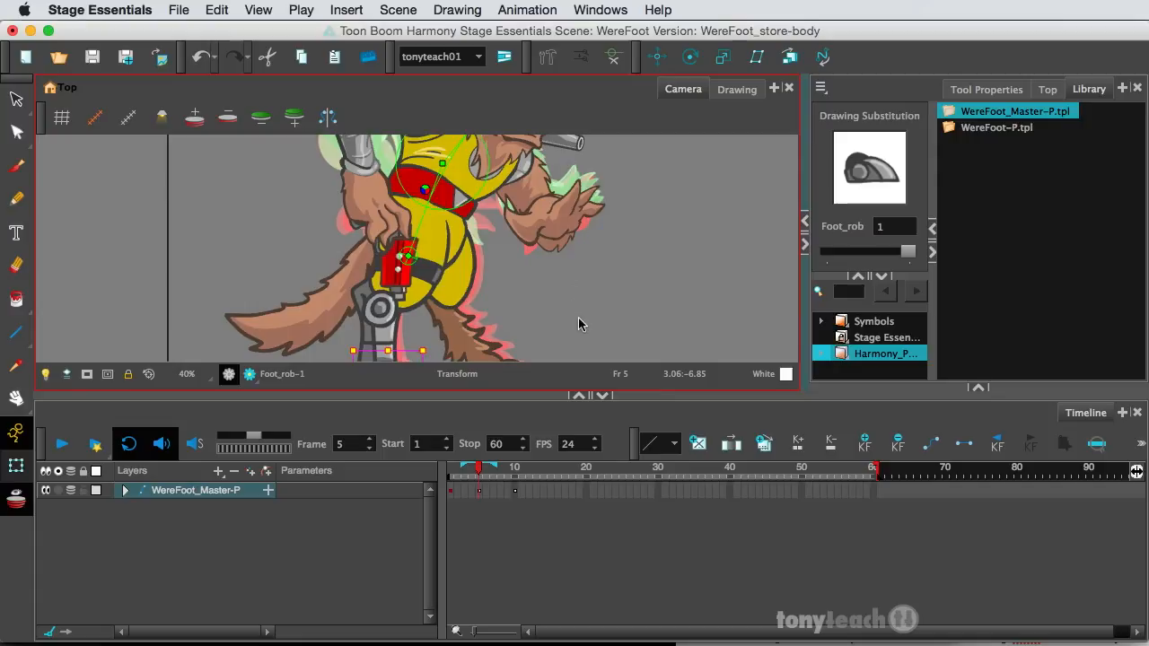
Scrub frames 1 to 6 to watch the foot, then select the WereFoot_Master-P layer.
left_click(455, 467)
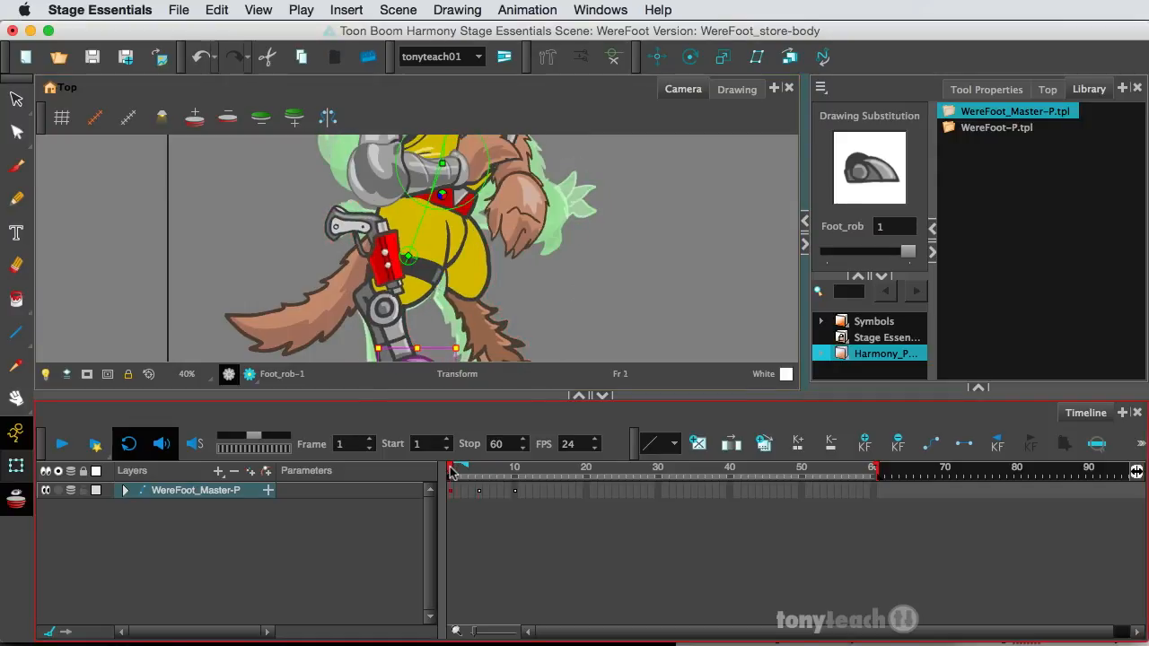
left_click_drag(452, 465, 484, 465)
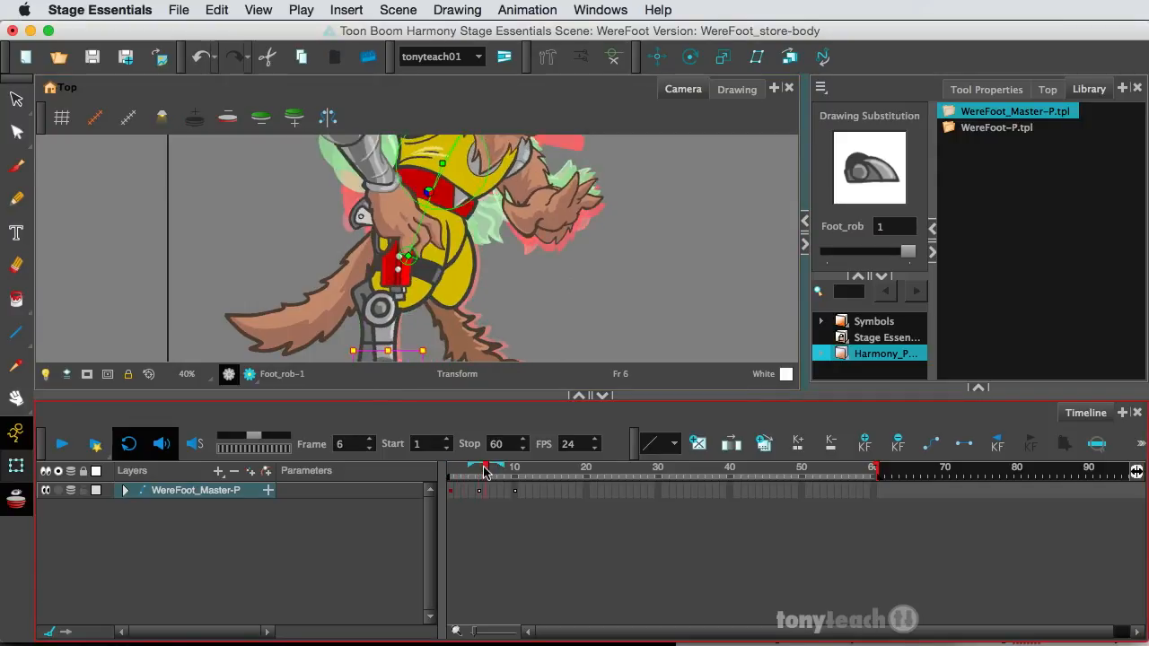
left_click_drag(485, 467, 470, 467)
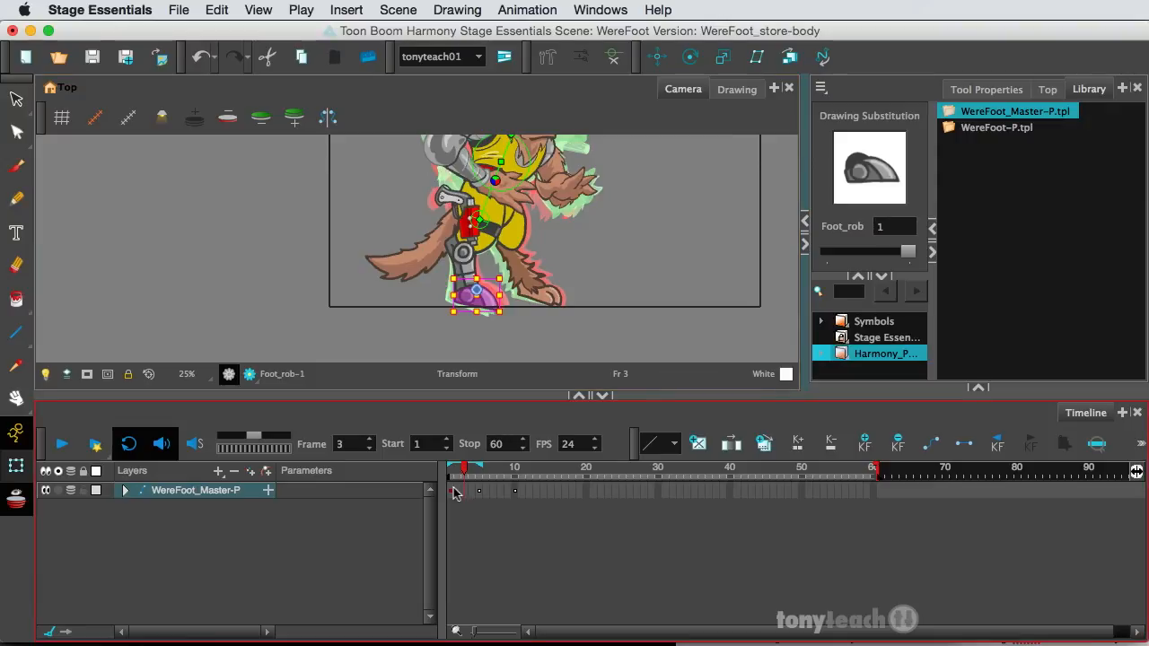
left_click(459, 467)
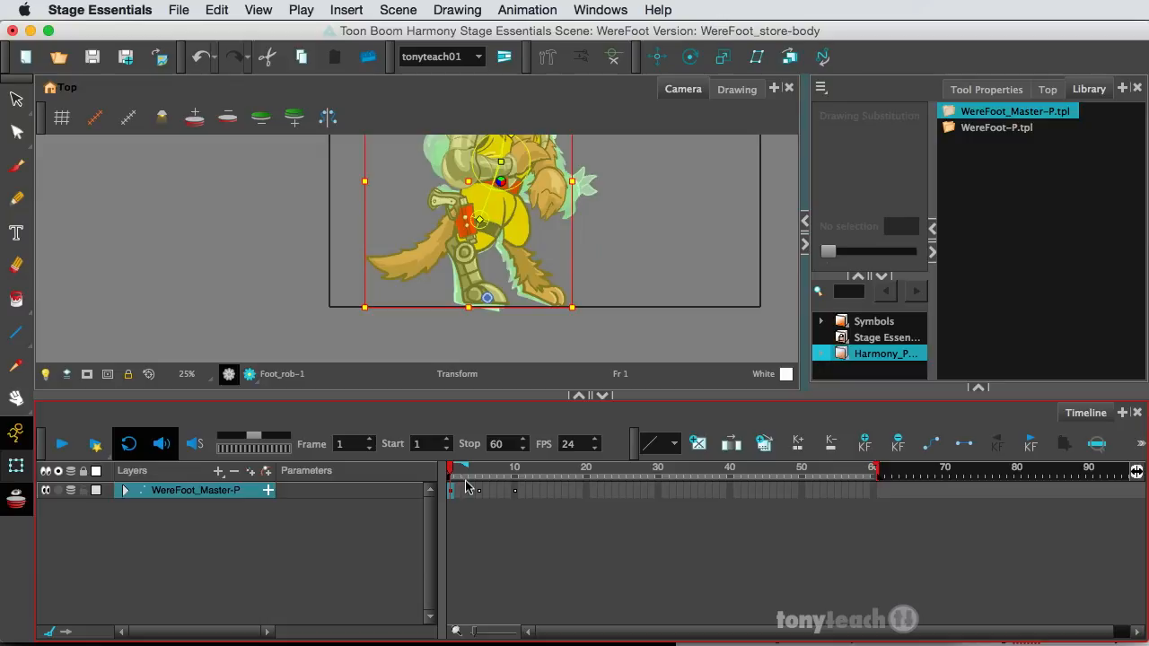
mouse_move(460, 494)
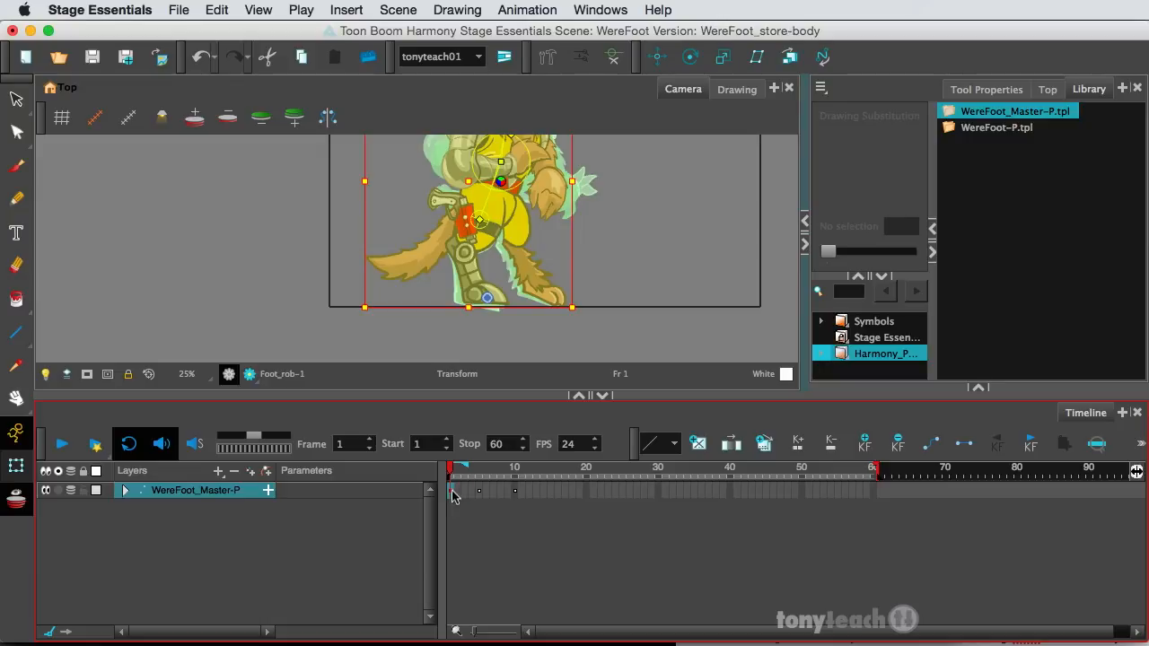
mouse_move(465, 494)
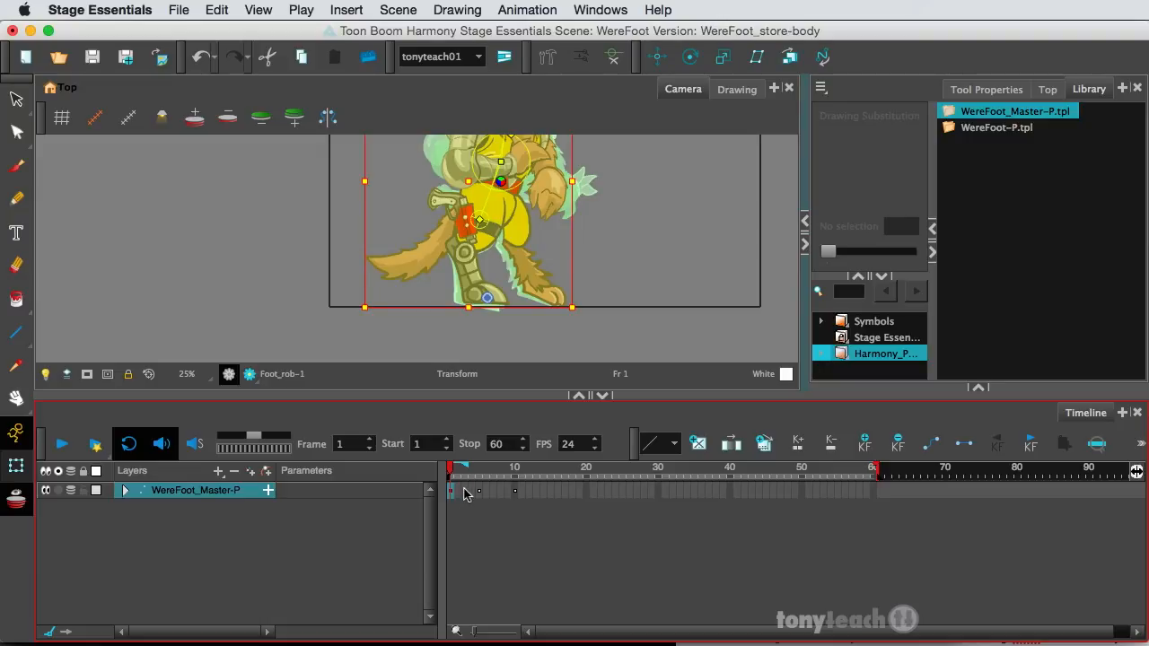
Move the master peg at frame 5 so the whole rig leans forward into the step.
key("cmd")
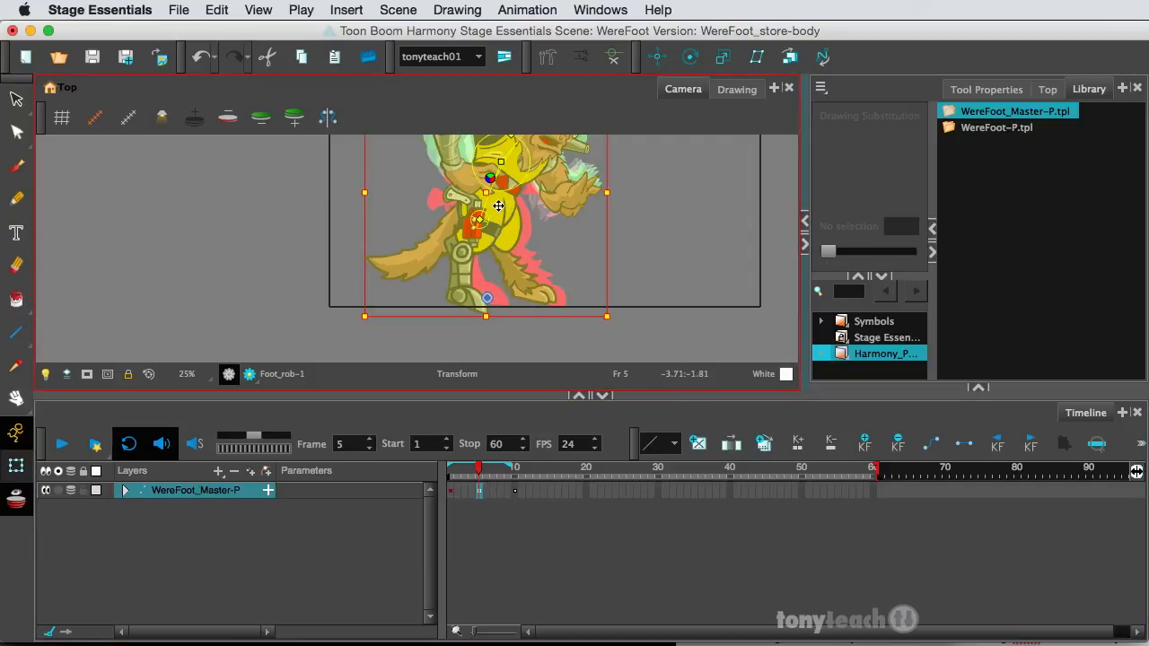
left_click_drag(499, 206, 506, 194)
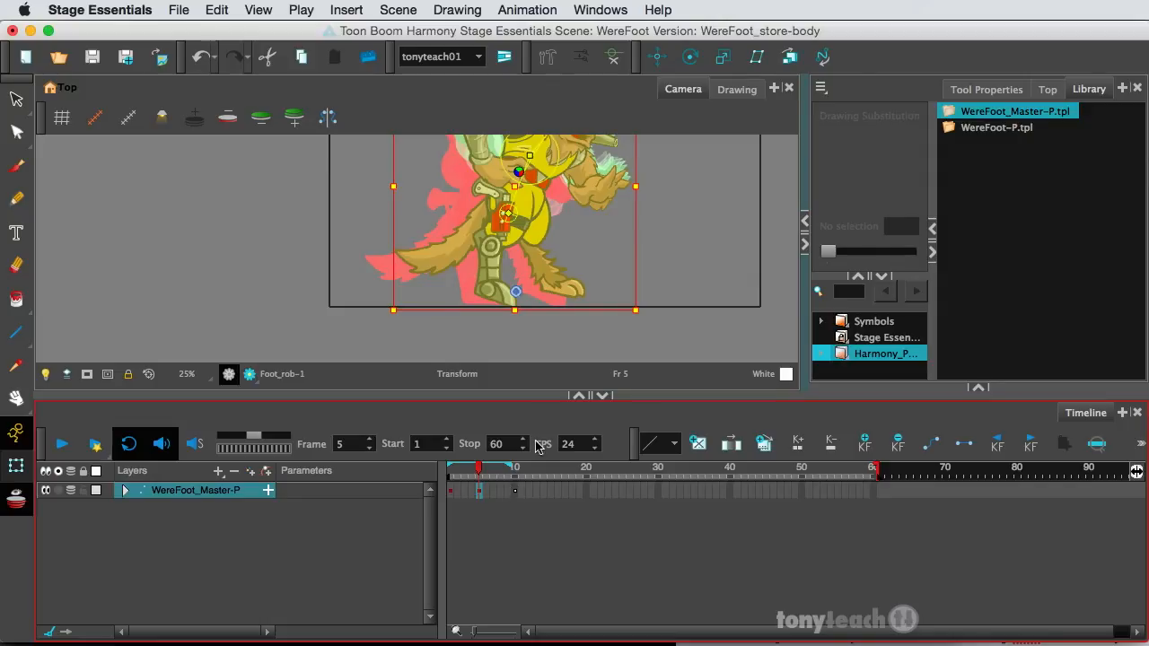
mouse_move(452, 496)
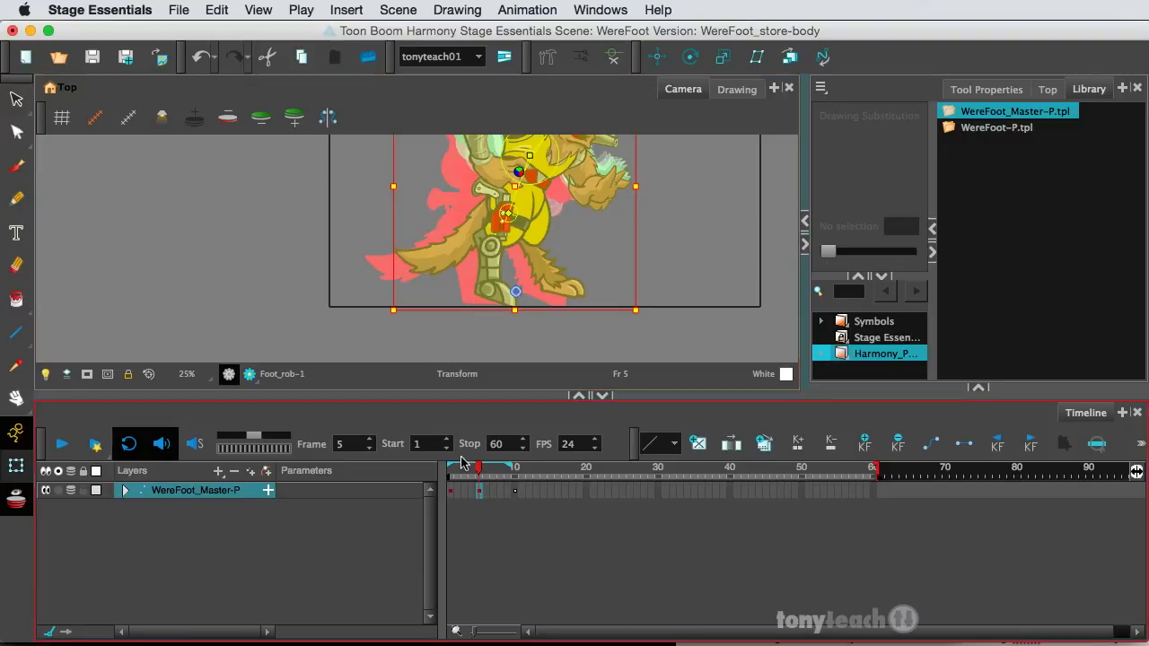
Step the playhead from frame 1 through frames 6 and 8.
left_click(453, 467)
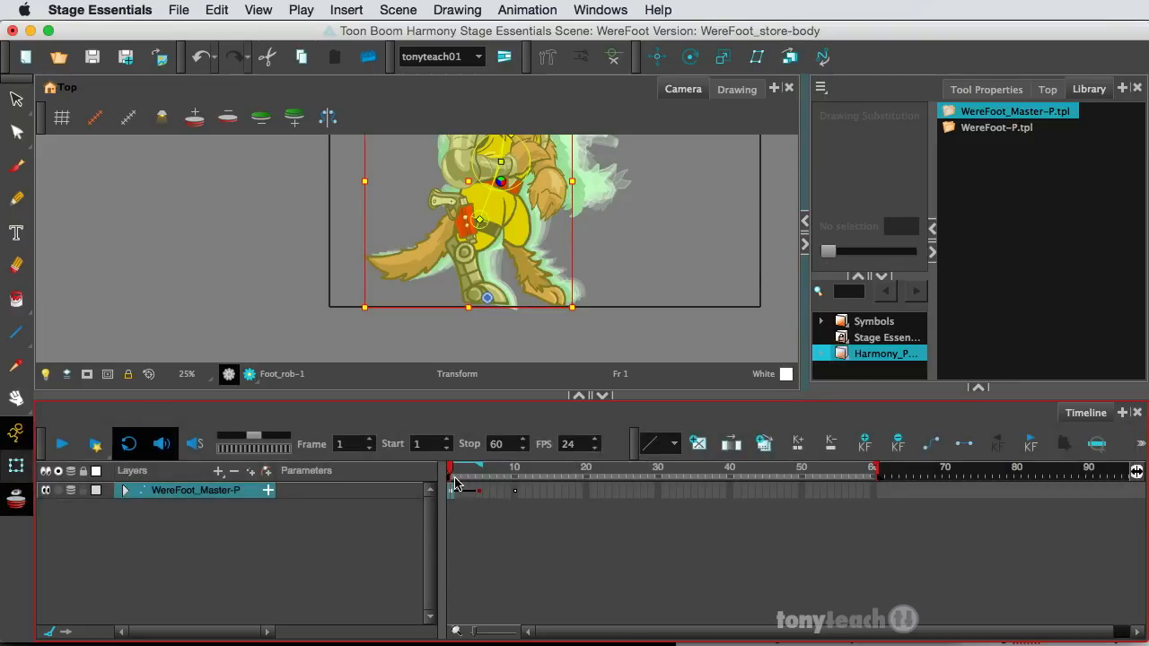
left_click_drag(452, 467, 485, 467)
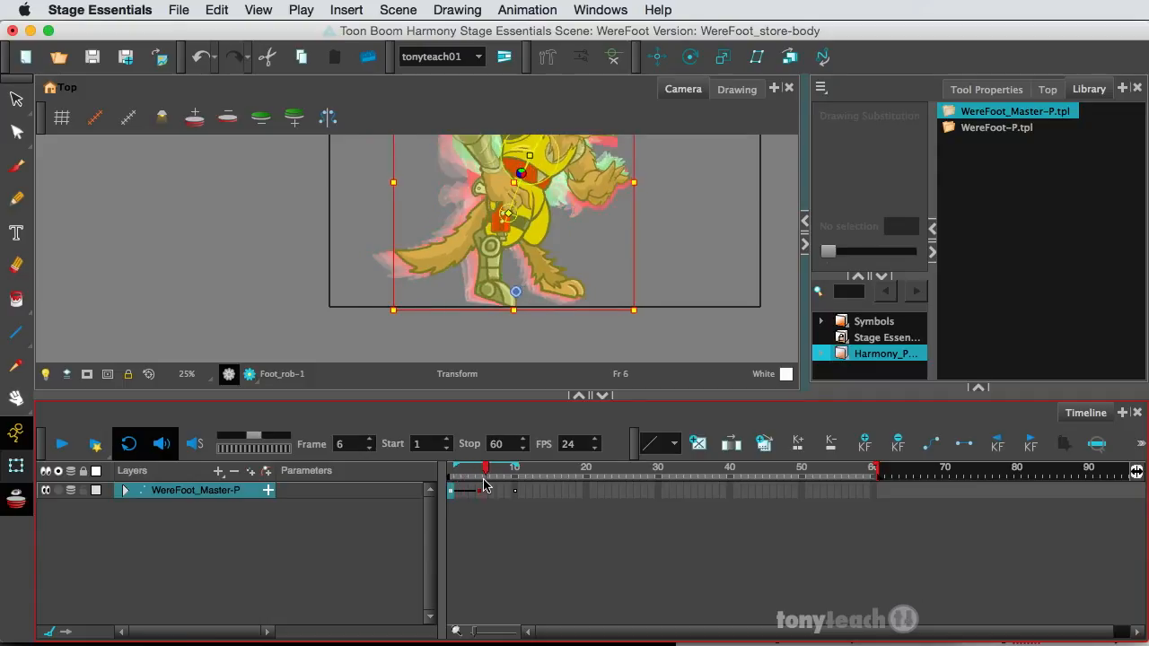
left_click_drag(513, 466, 481, 467)
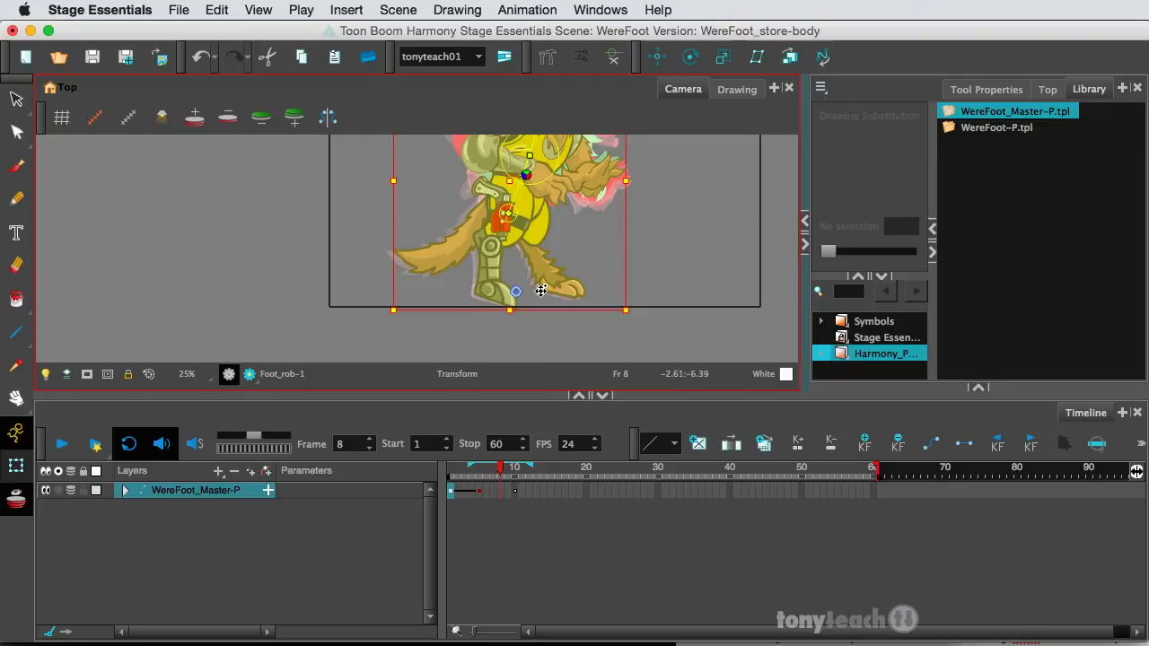
Bend the Leg_Back bones into keyed poses at frames 5 and 10.
left_click(499, 467)
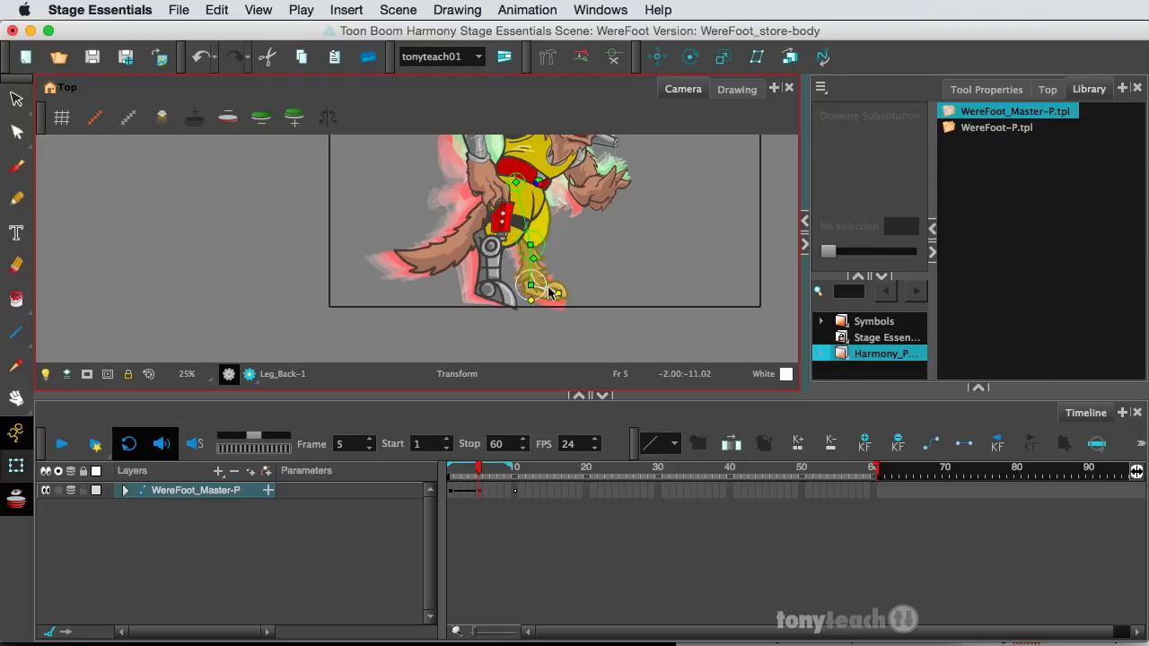
left_click_drag(532, 285, 549, 294)
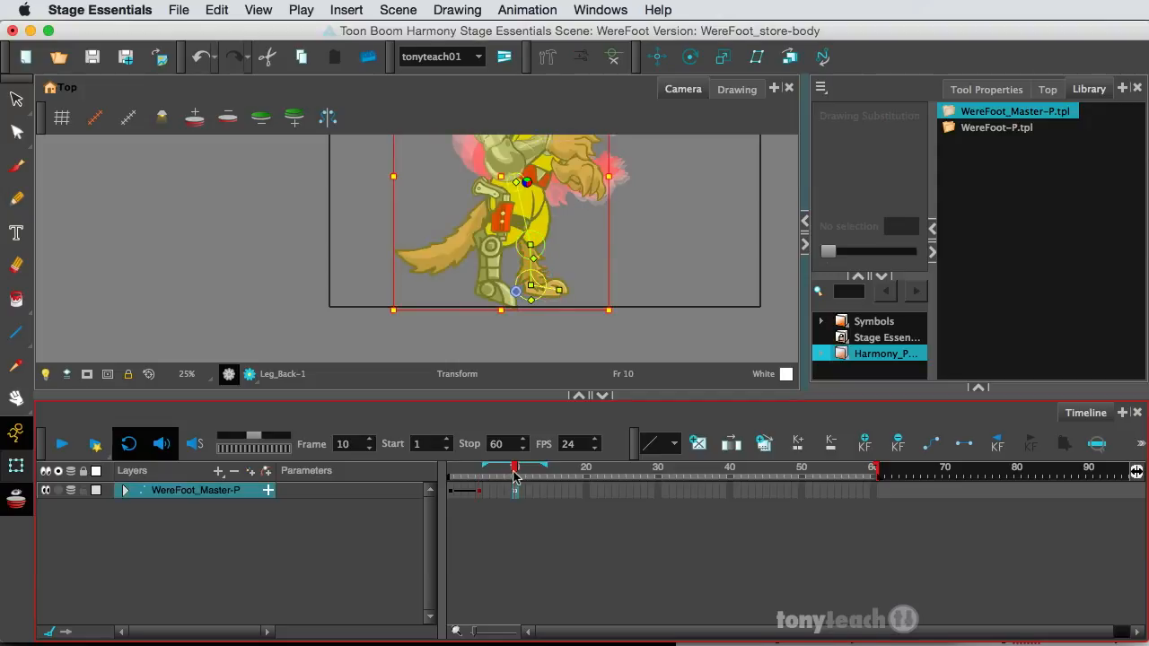
left_click_drag(513, 475, 458, 475)
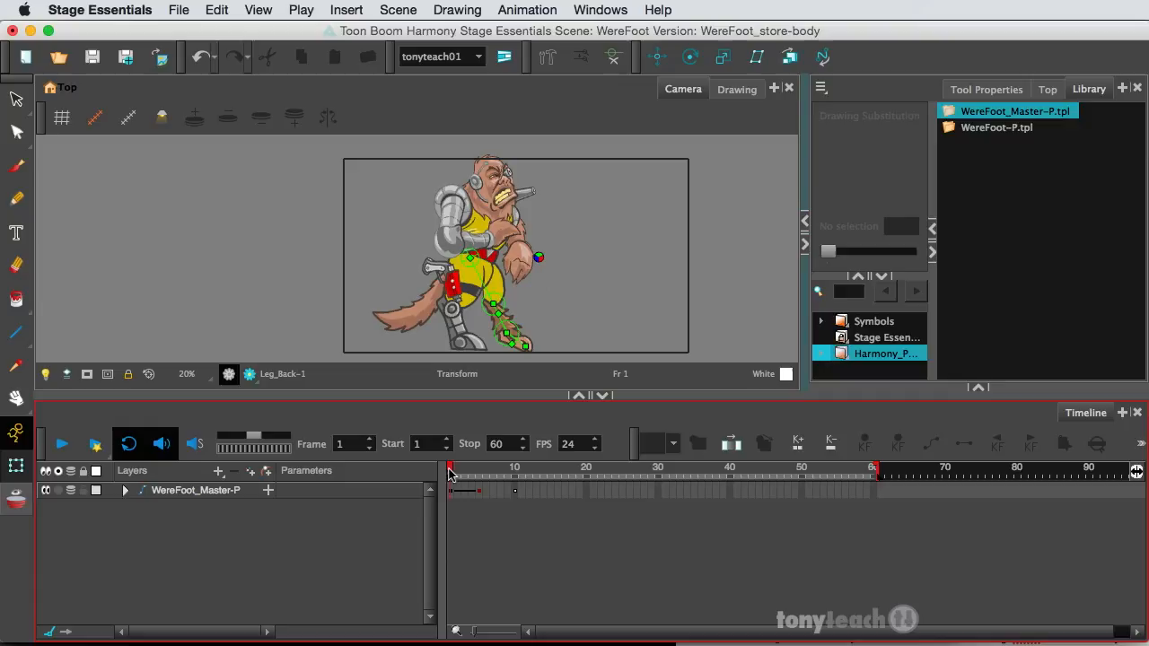
Turn off Onion Skin and scrub the playhead back through frames 8 to 6.
left_click(492, 467)
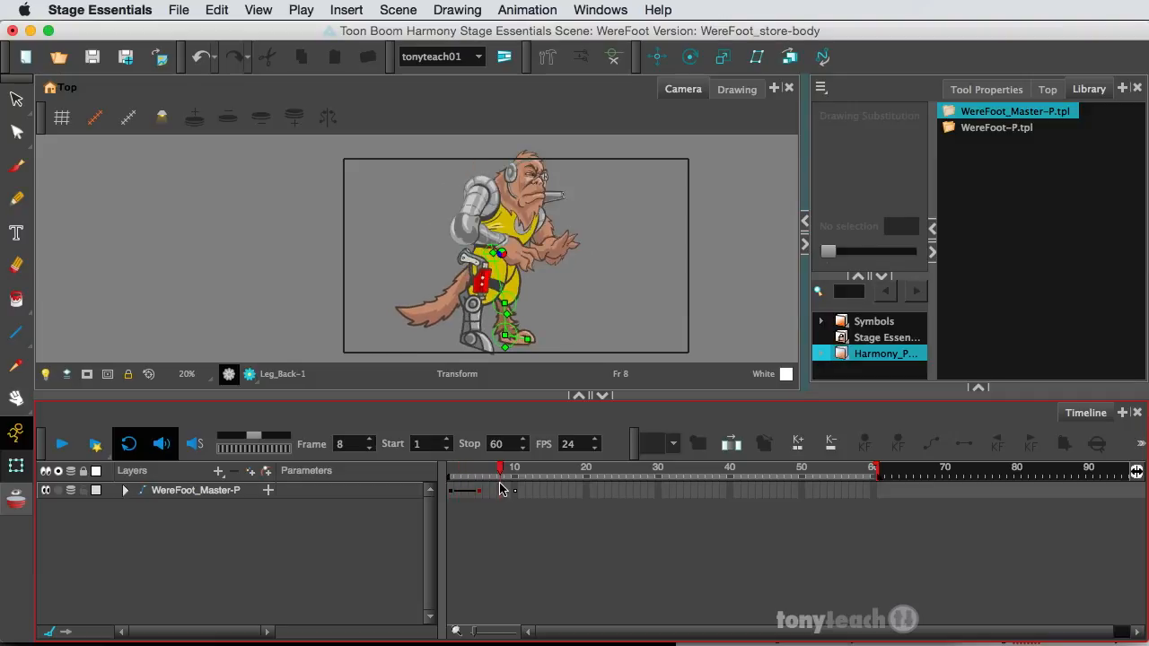
left_click(494, 467)
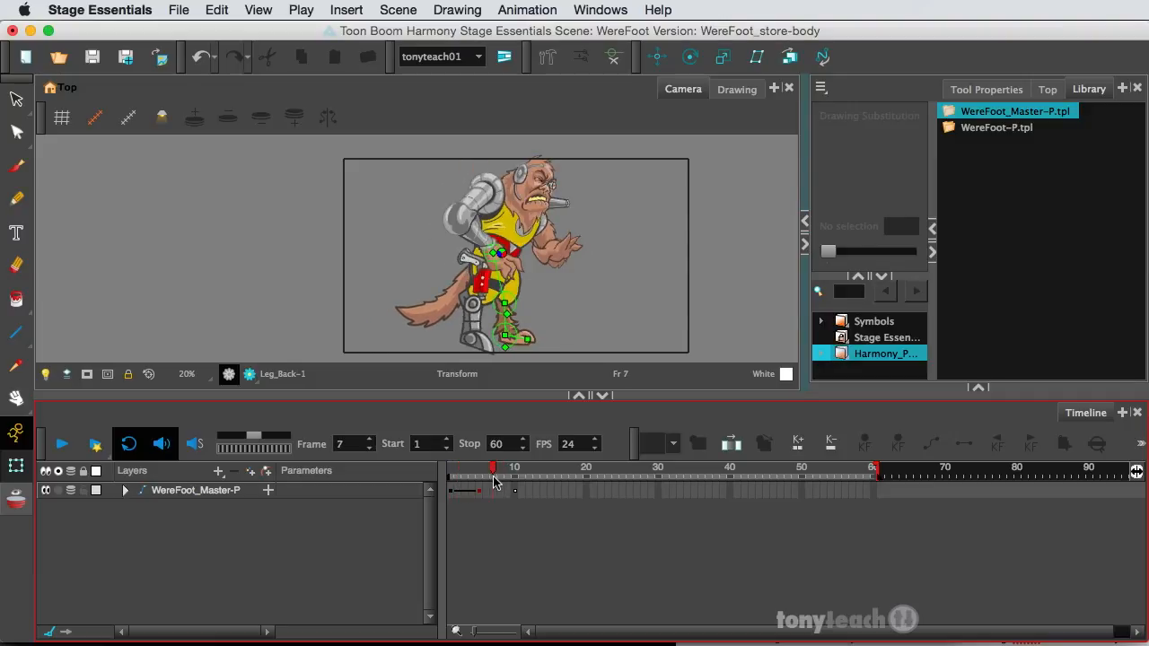
left_click_drag(492, 471, 464, 471)
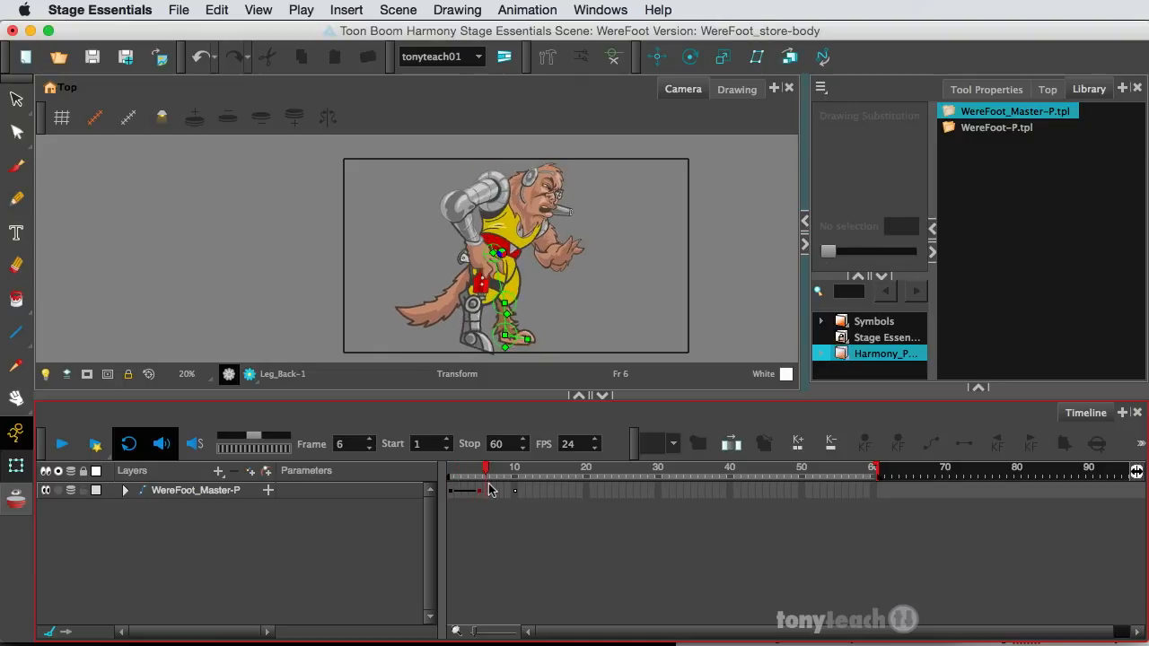
left_click_drag(485, 467, 463, 467)
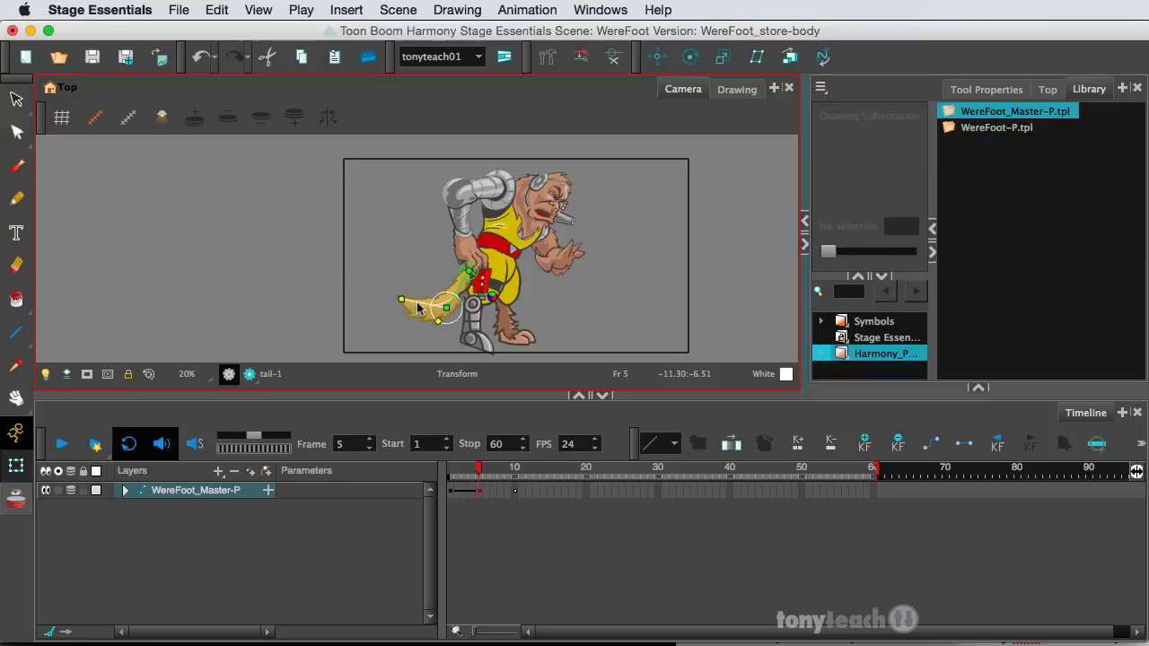
Rotate the tail bone into an upward swing pose at frame 5.
left_click_drag(440, 315, 440, 287)
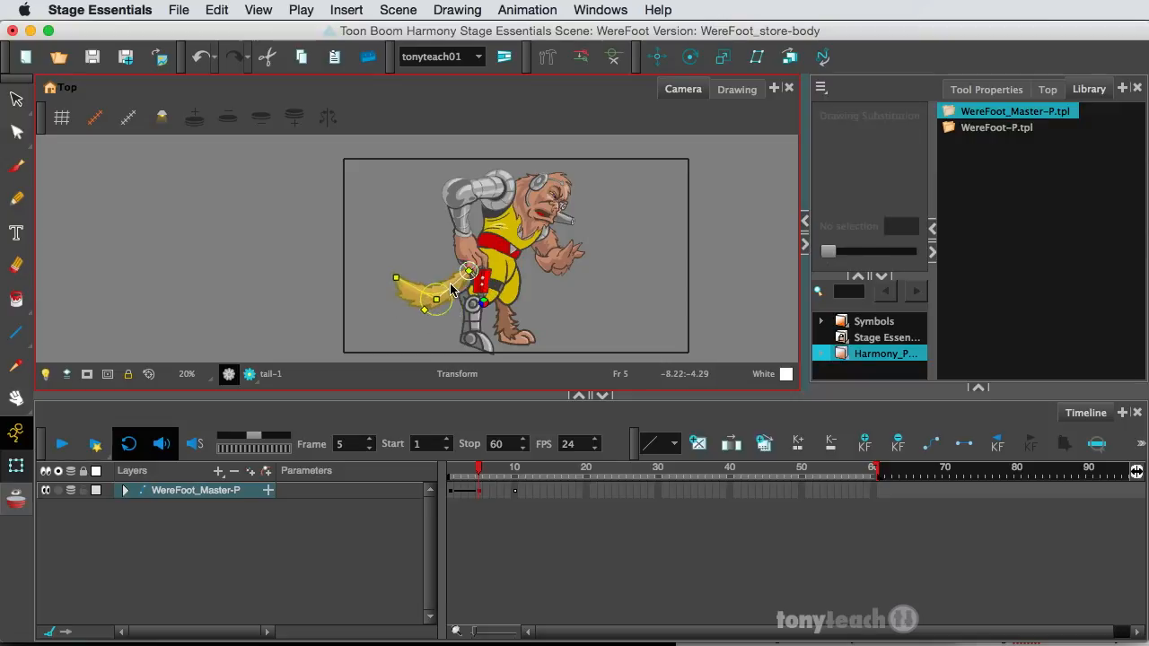
left_click_drag(449, 291, 403, 284)
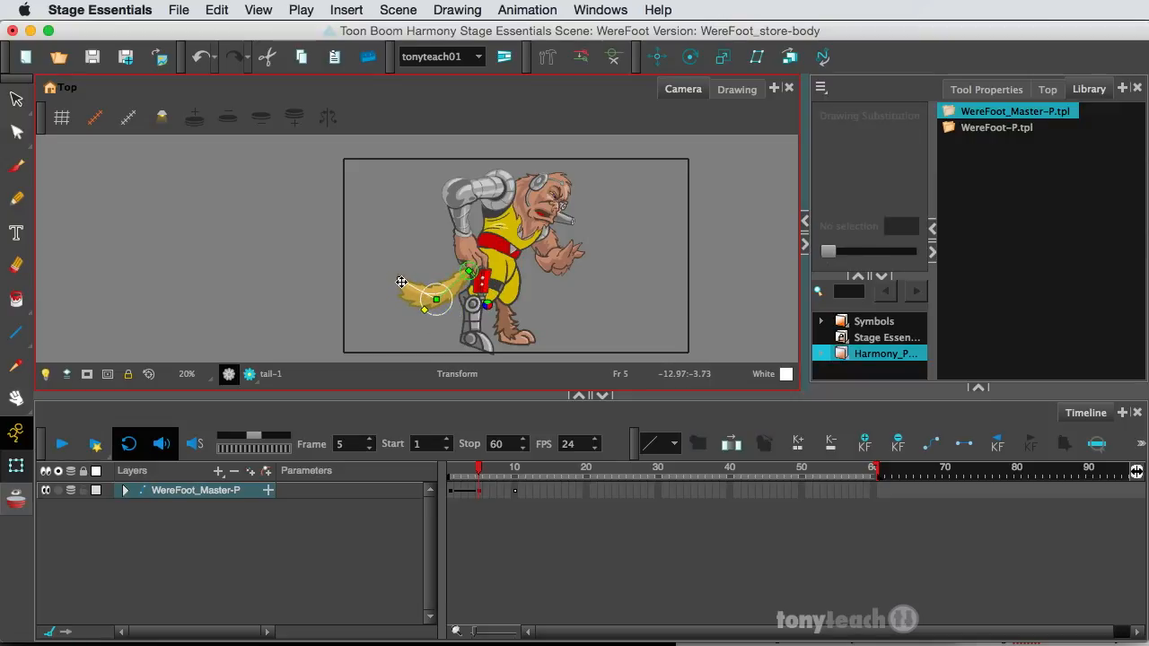
left_click_drag(434, 298, 410, 288)
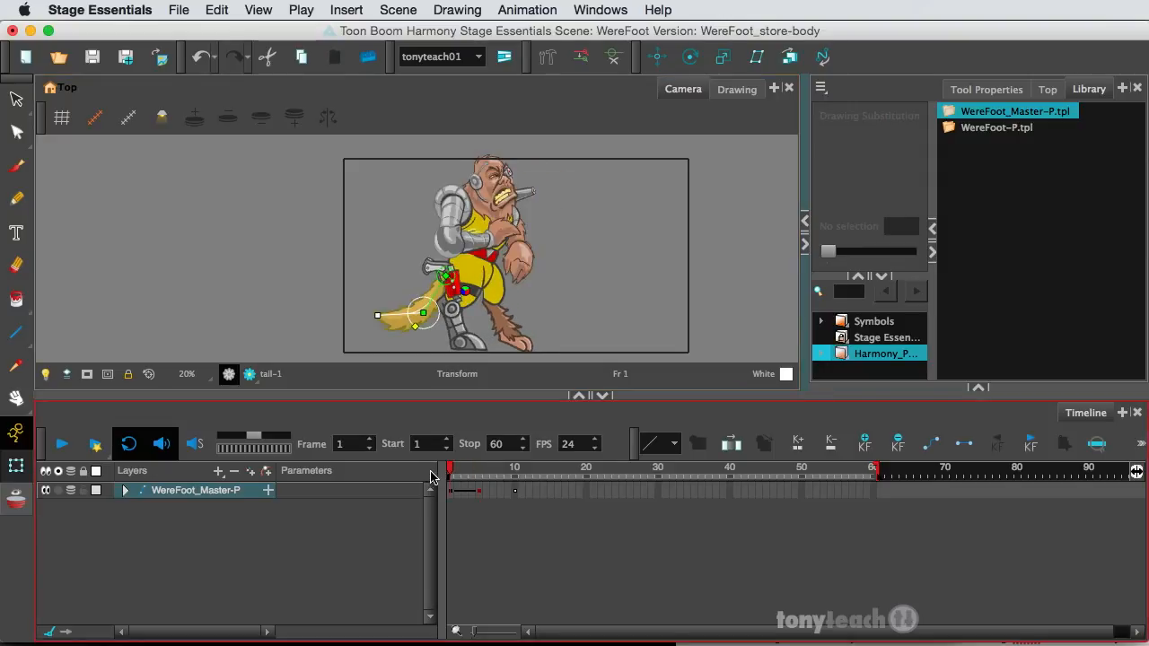
Rotate the tail down into its frame 10 pose, then scrub back to frame 1.
left_click(492, 471)
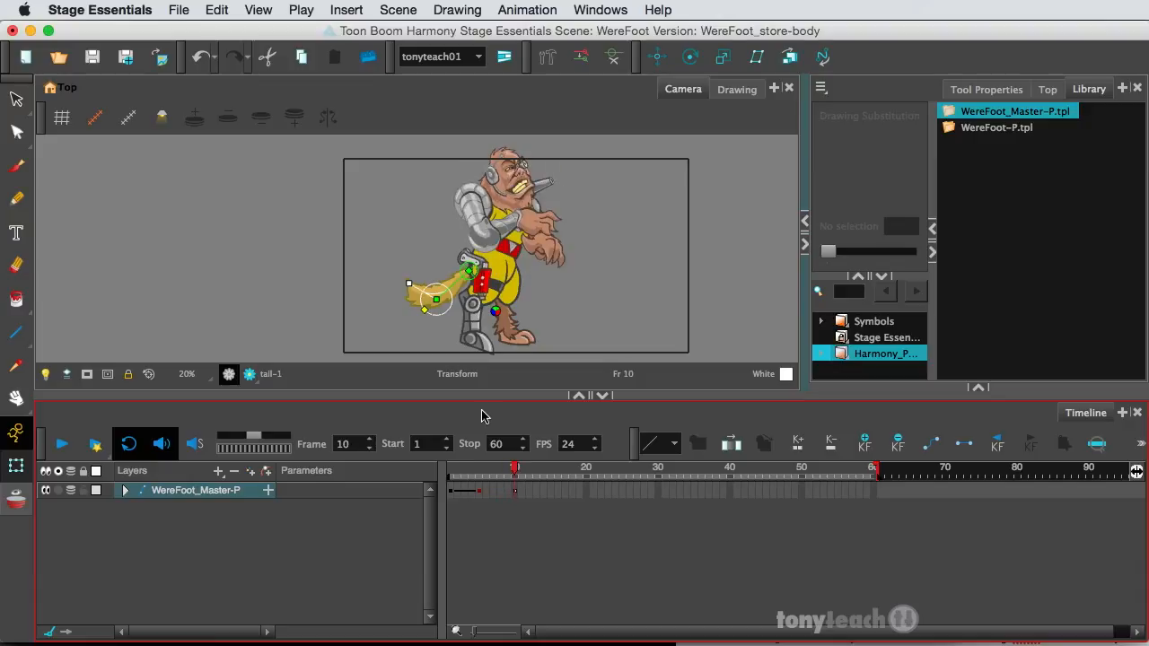
left_click_drag(434, 298, 421, 302)
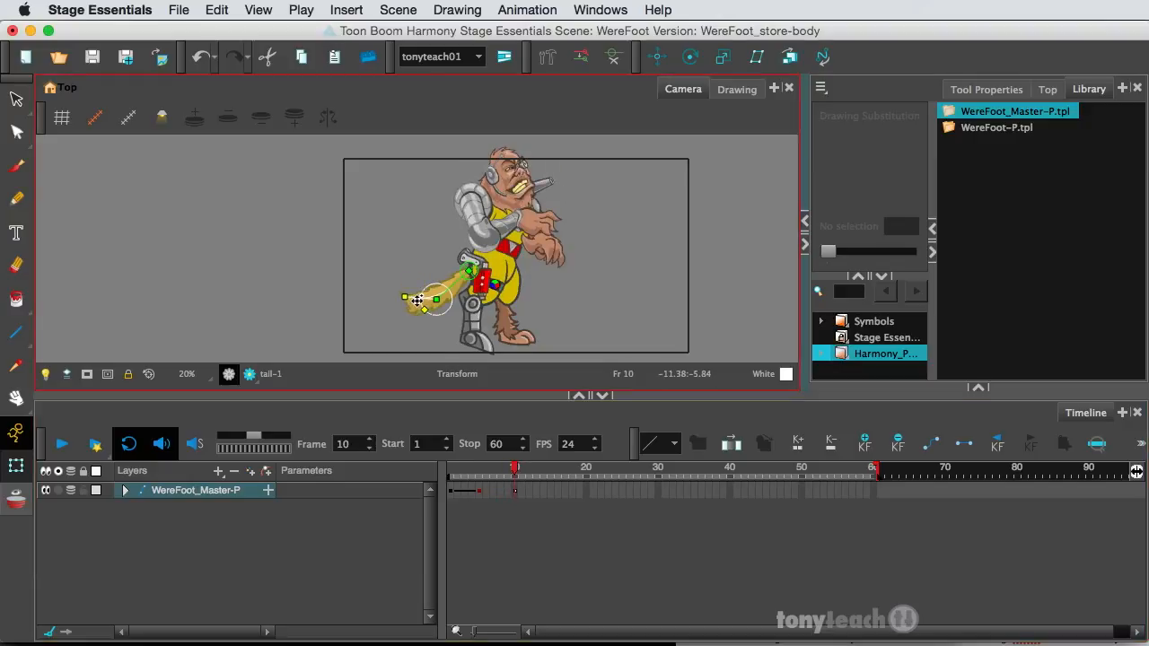
left_click_drag(416, 302, 395, 308)
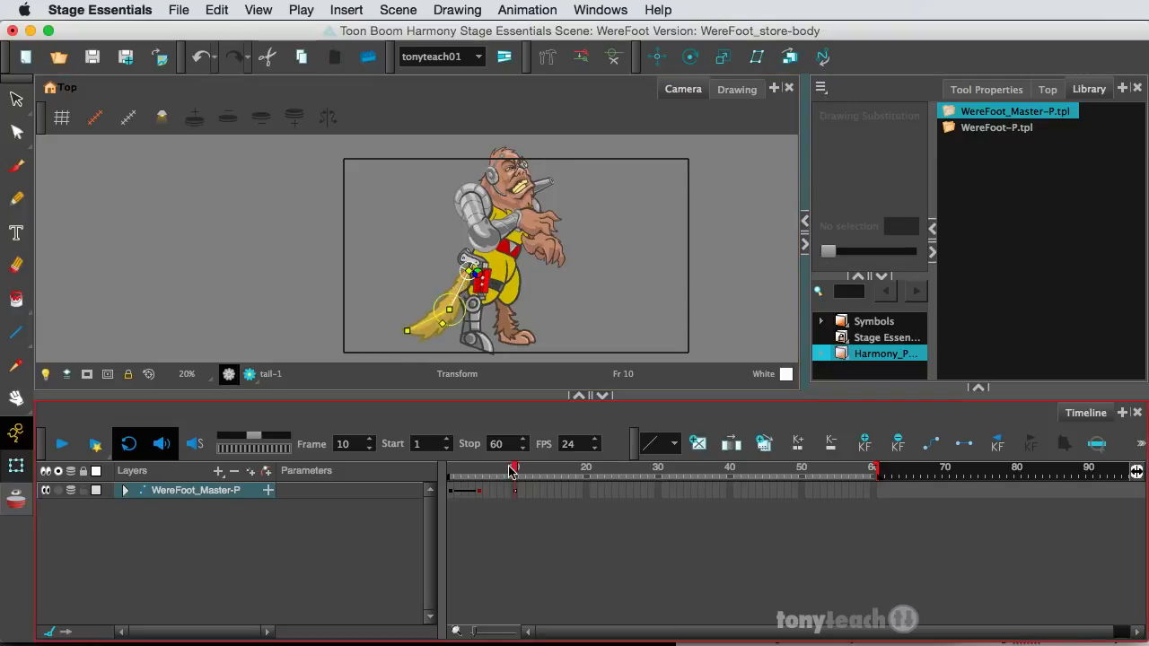
left_click_drag(514, 466, 499, 467)
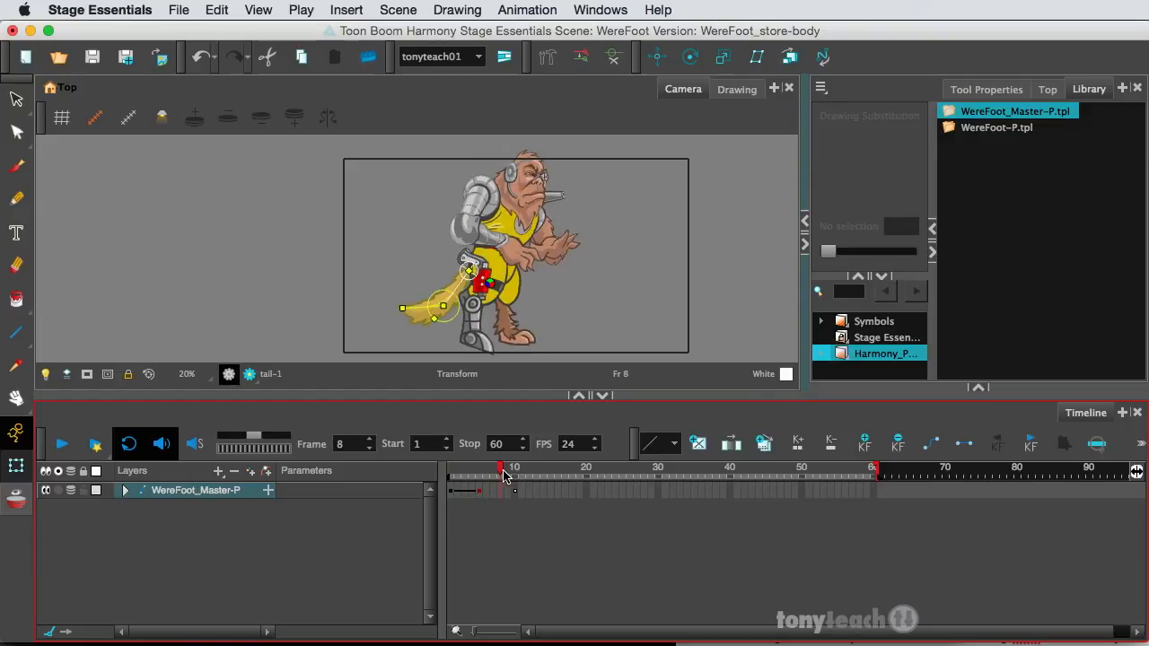
left_click_drag(501, 474, 448, 474)
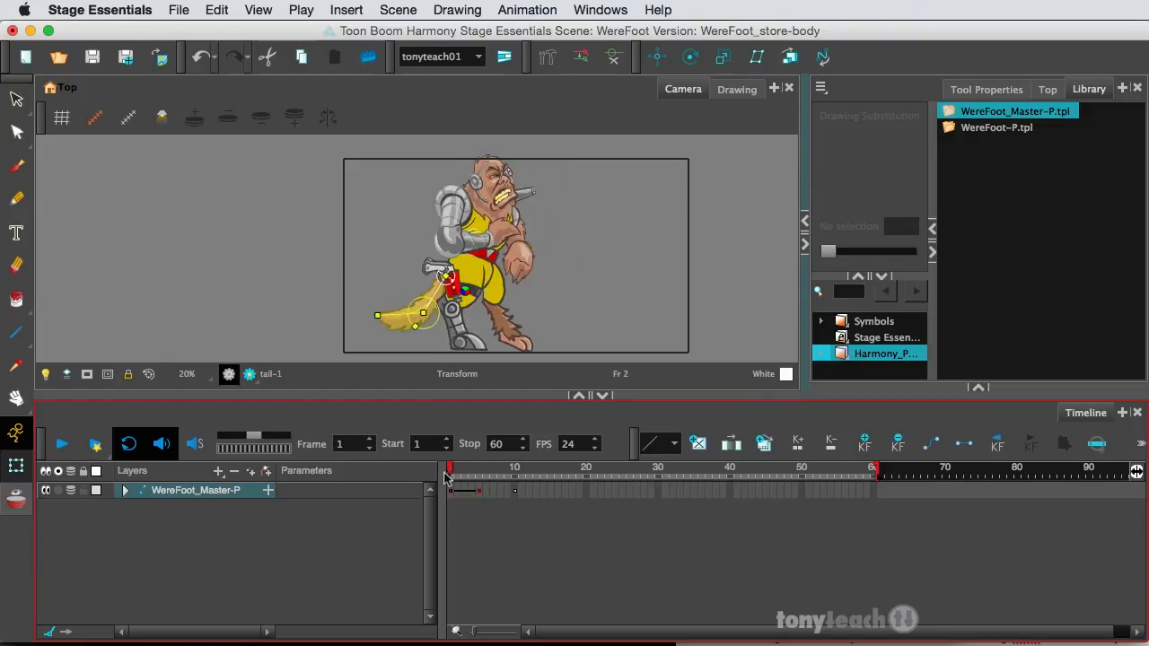